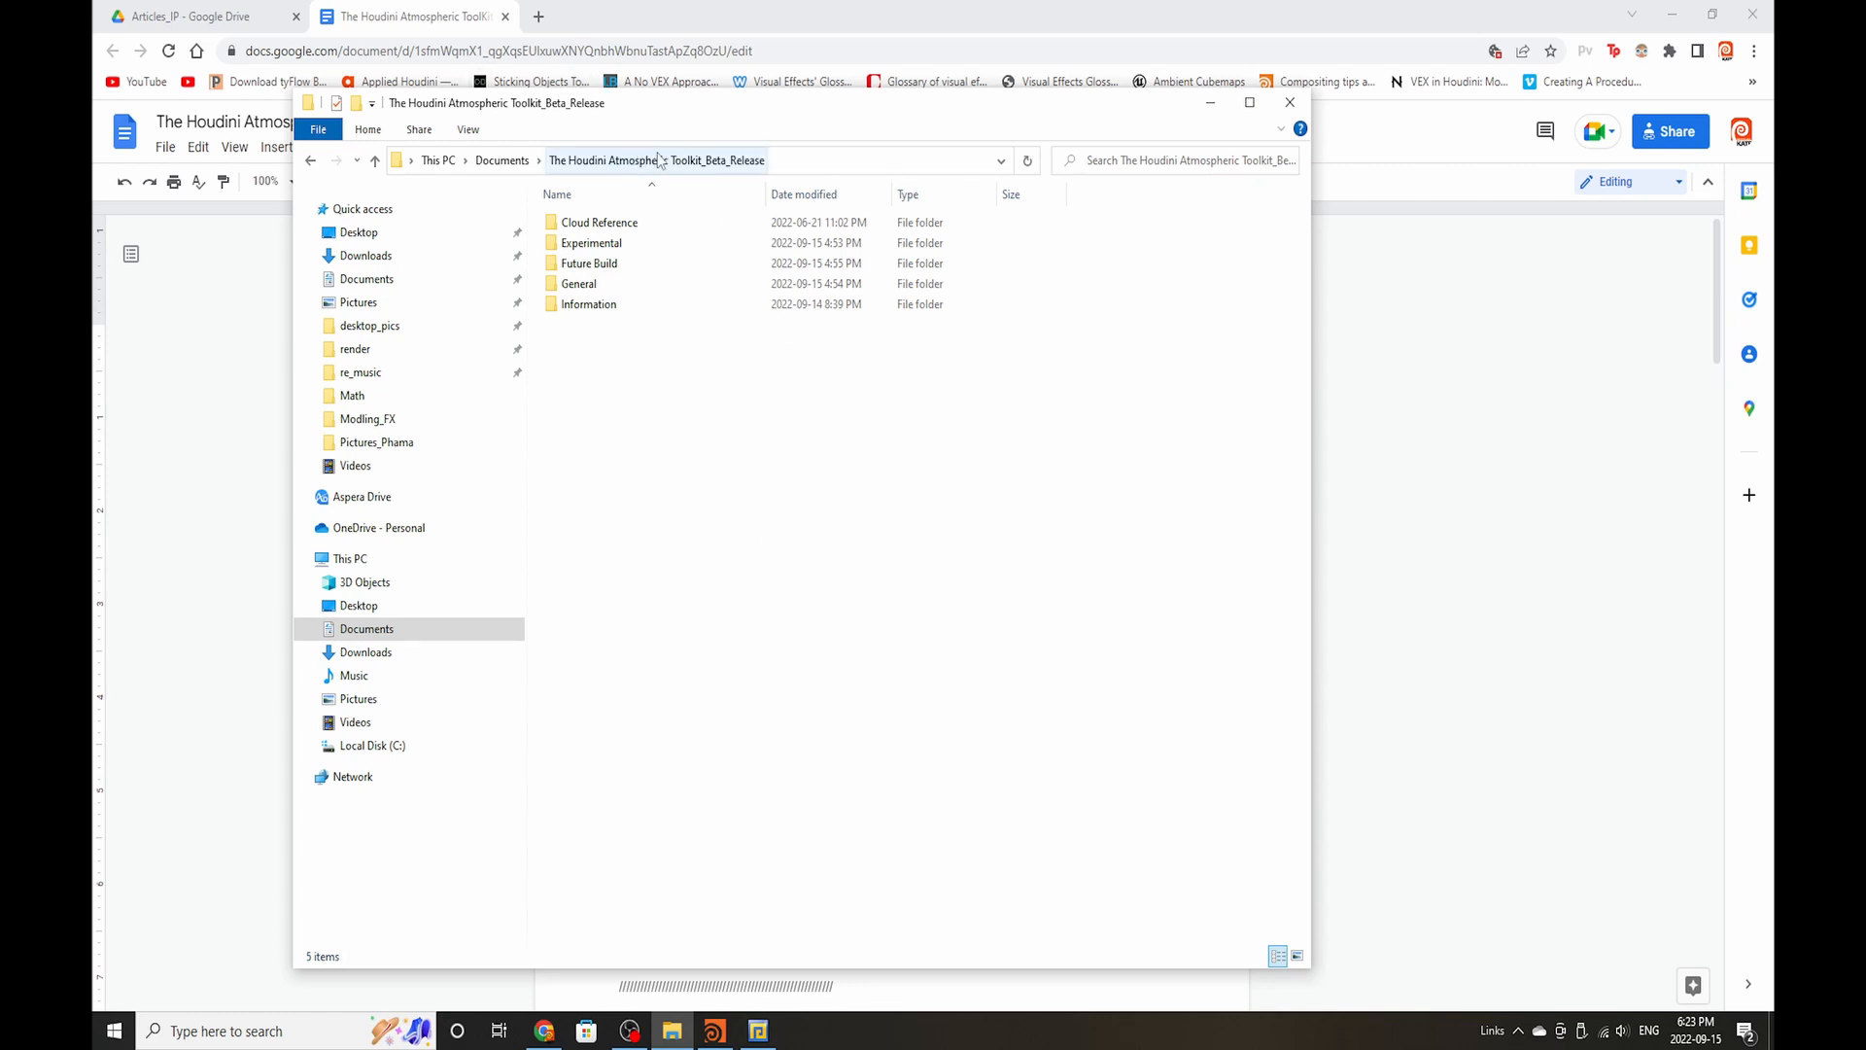
pyautogui.moveTo(689, 175)
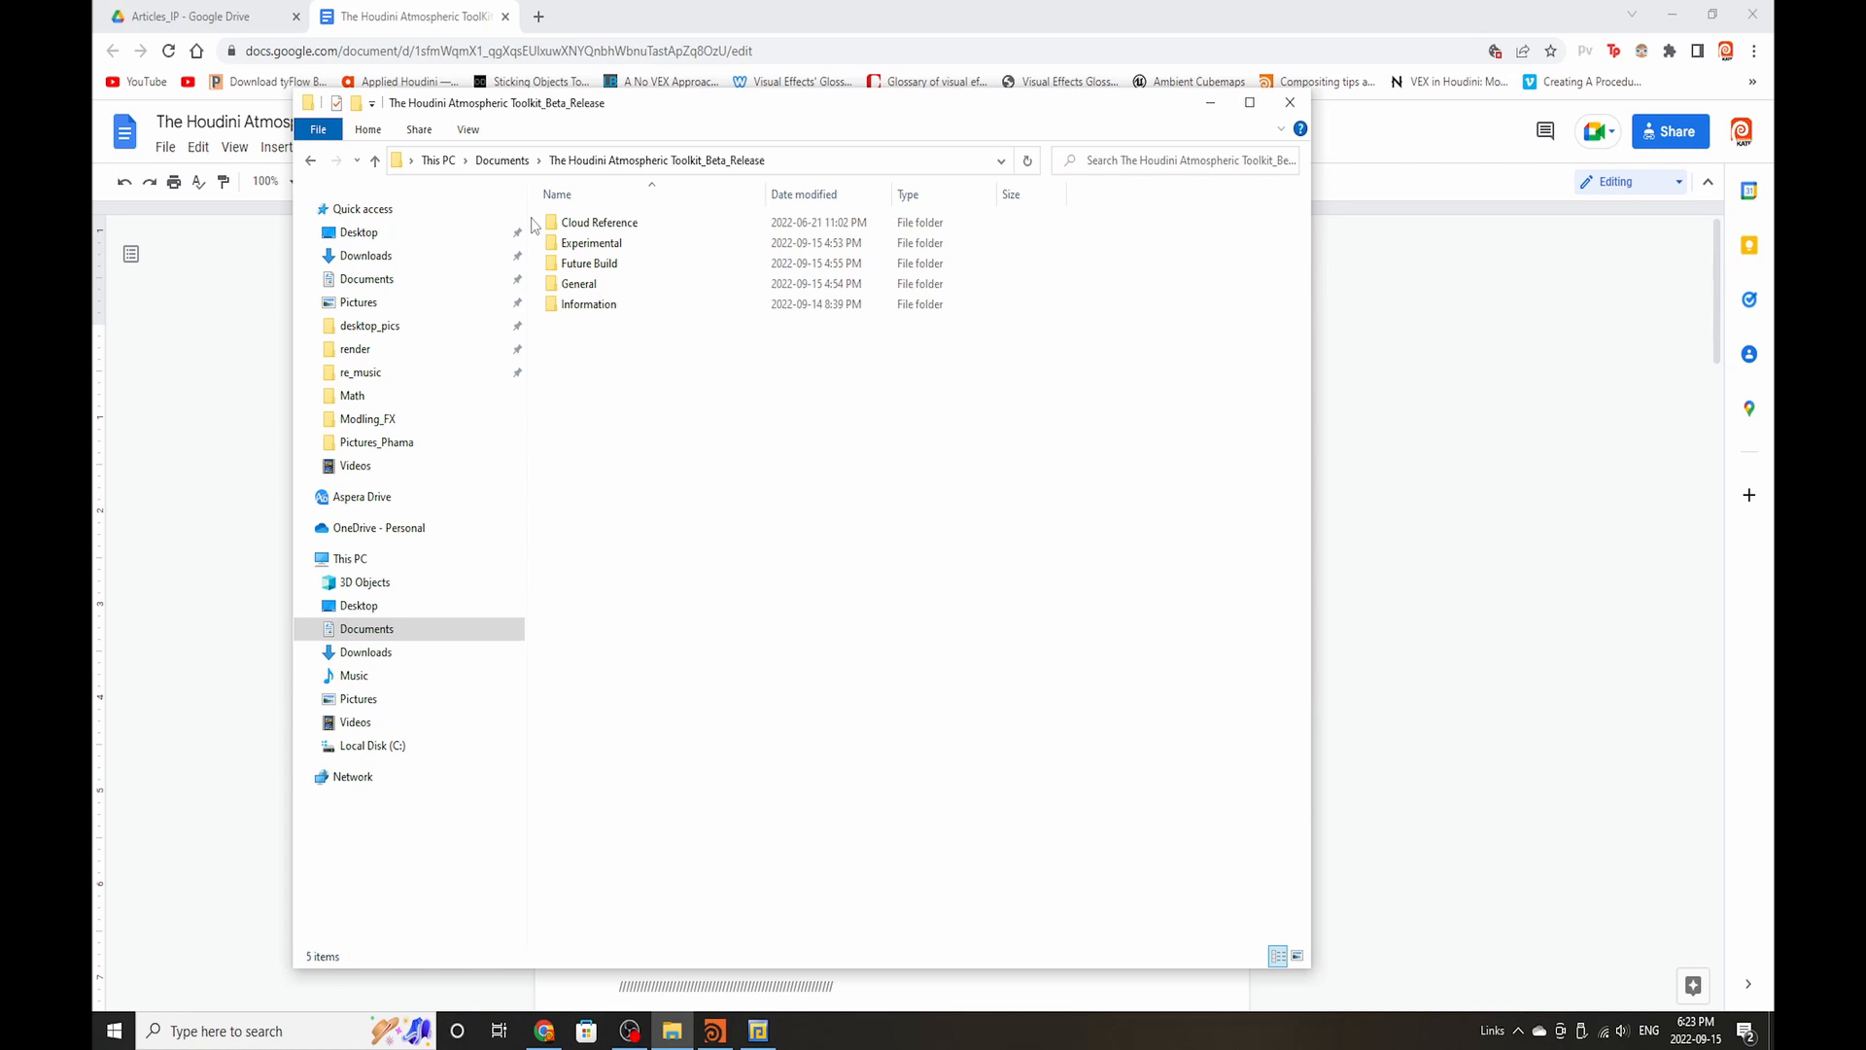
# Step: Go into Cloud Reference and then its Iridescent Clouds folder of three cloud photos
pyautogui.doubleClick(603, 221)
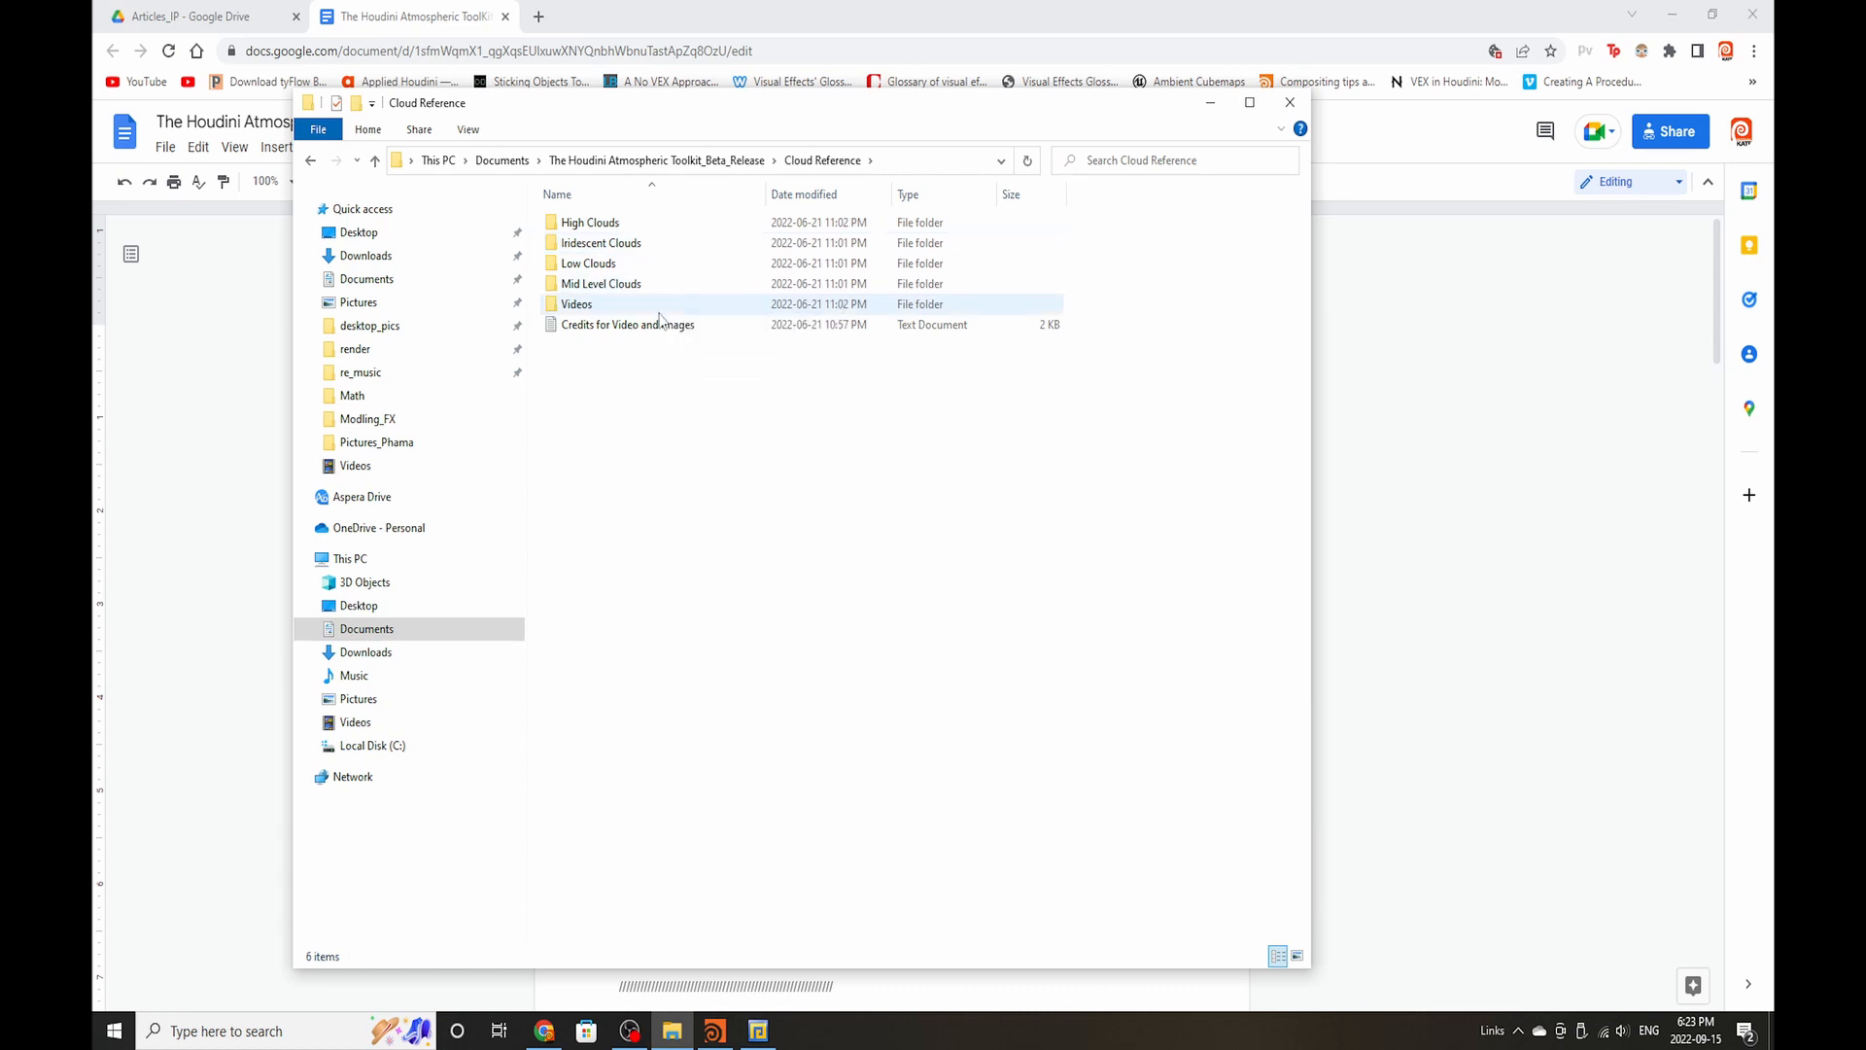
pyautogui.moveTo(653, 327)
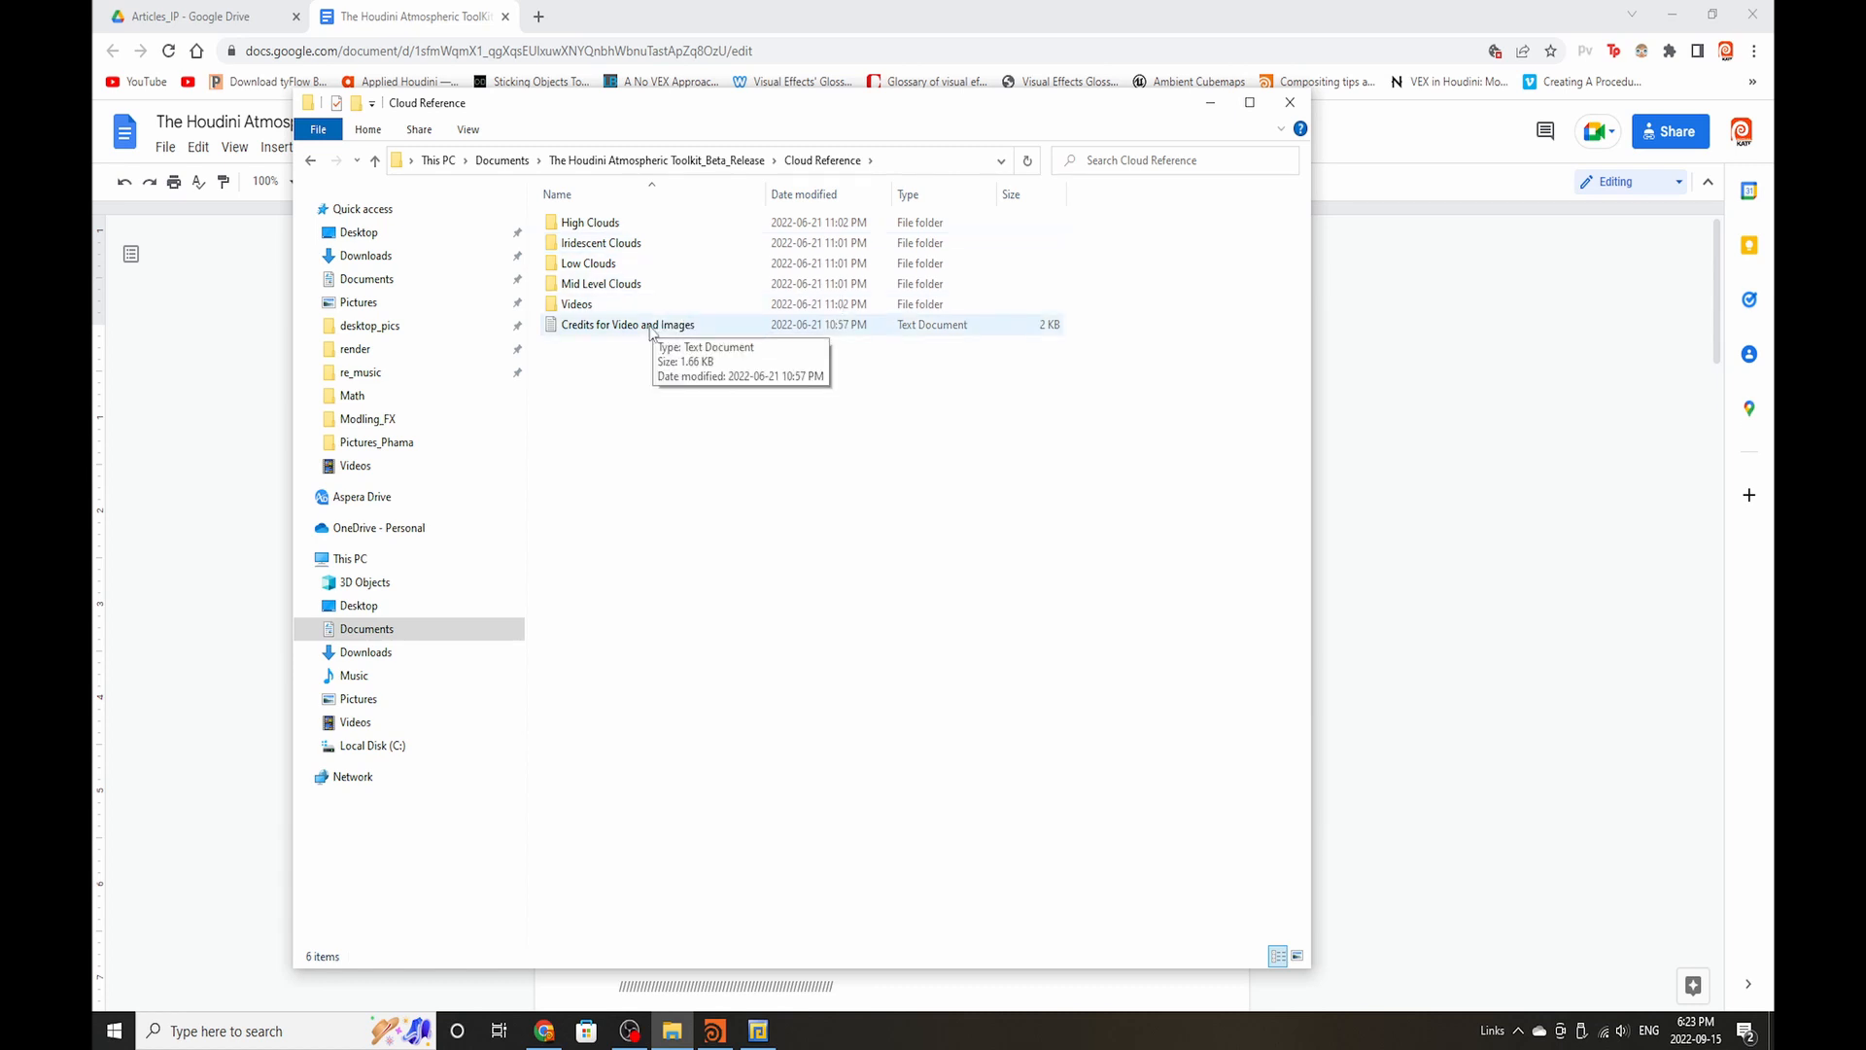
pyautogui.moveTo(710, 175)
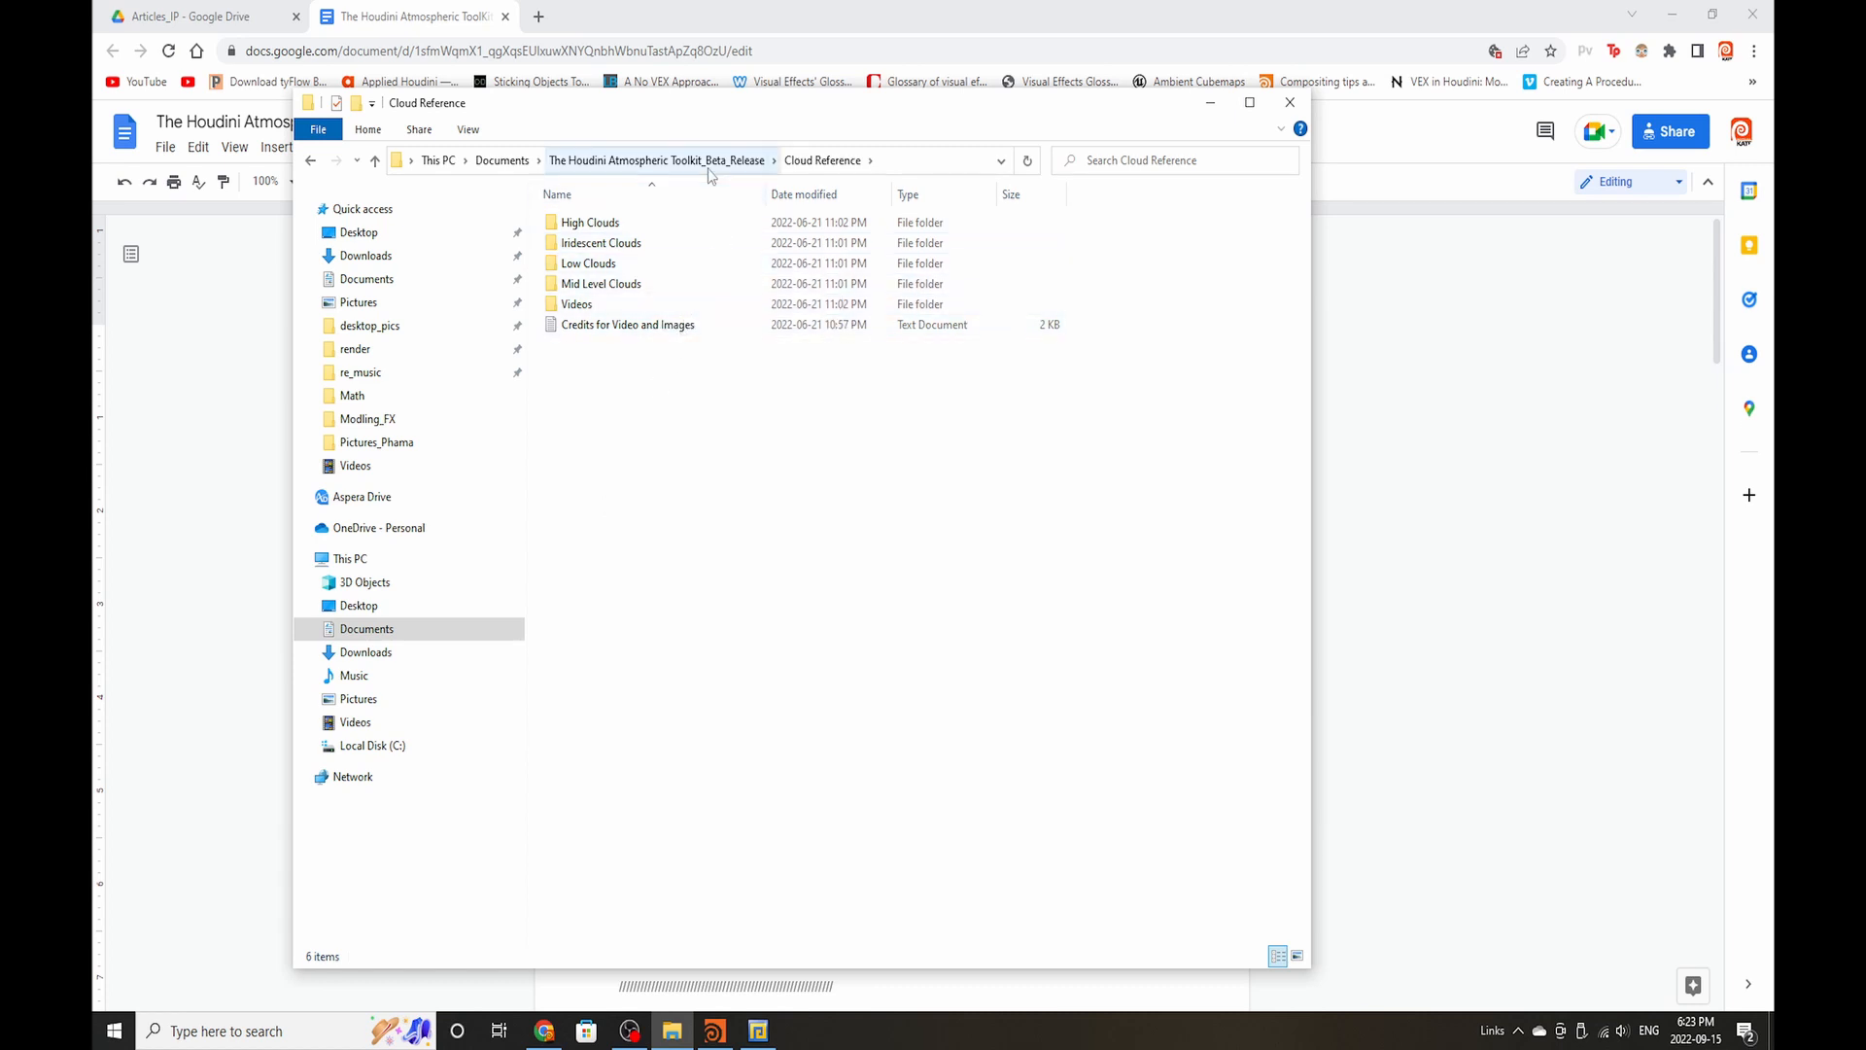
pyautogui.doubleClick(601, 241)
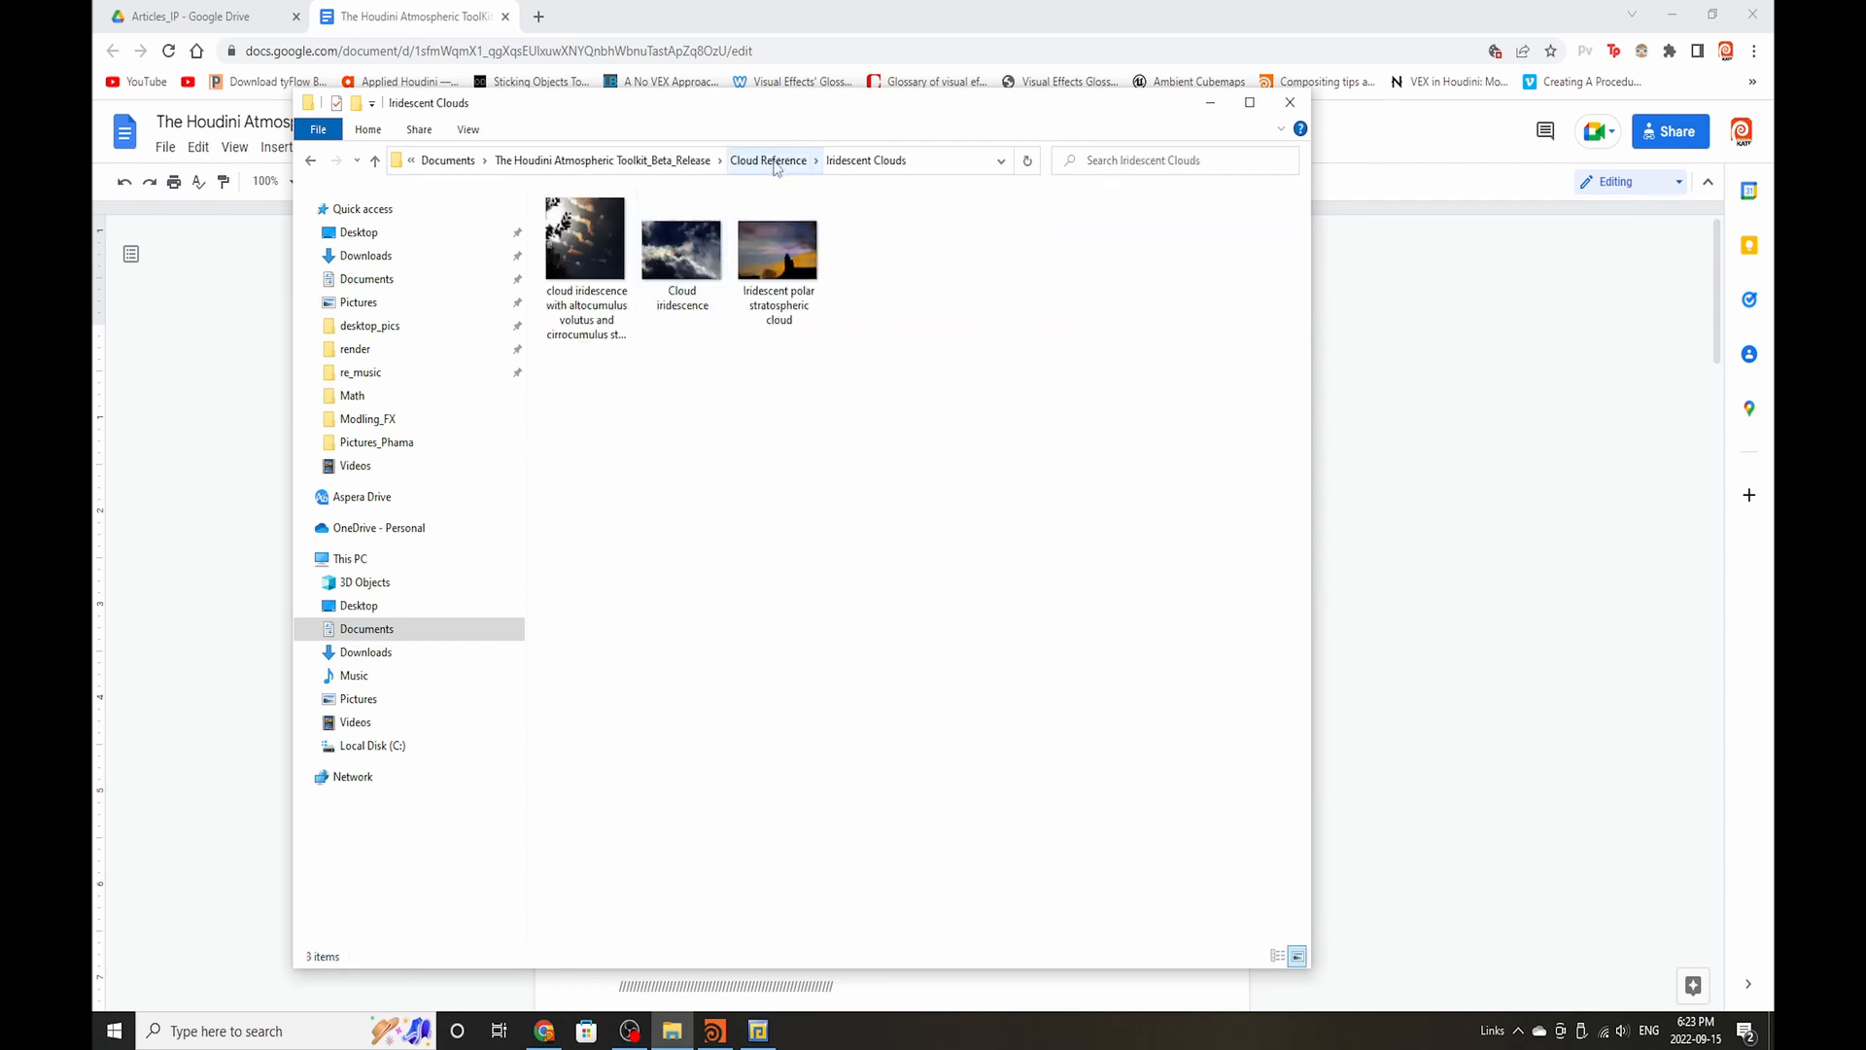
# Step: Return up to the Cloud Reference folder via the address bar
pyautogui.click(768, 159)
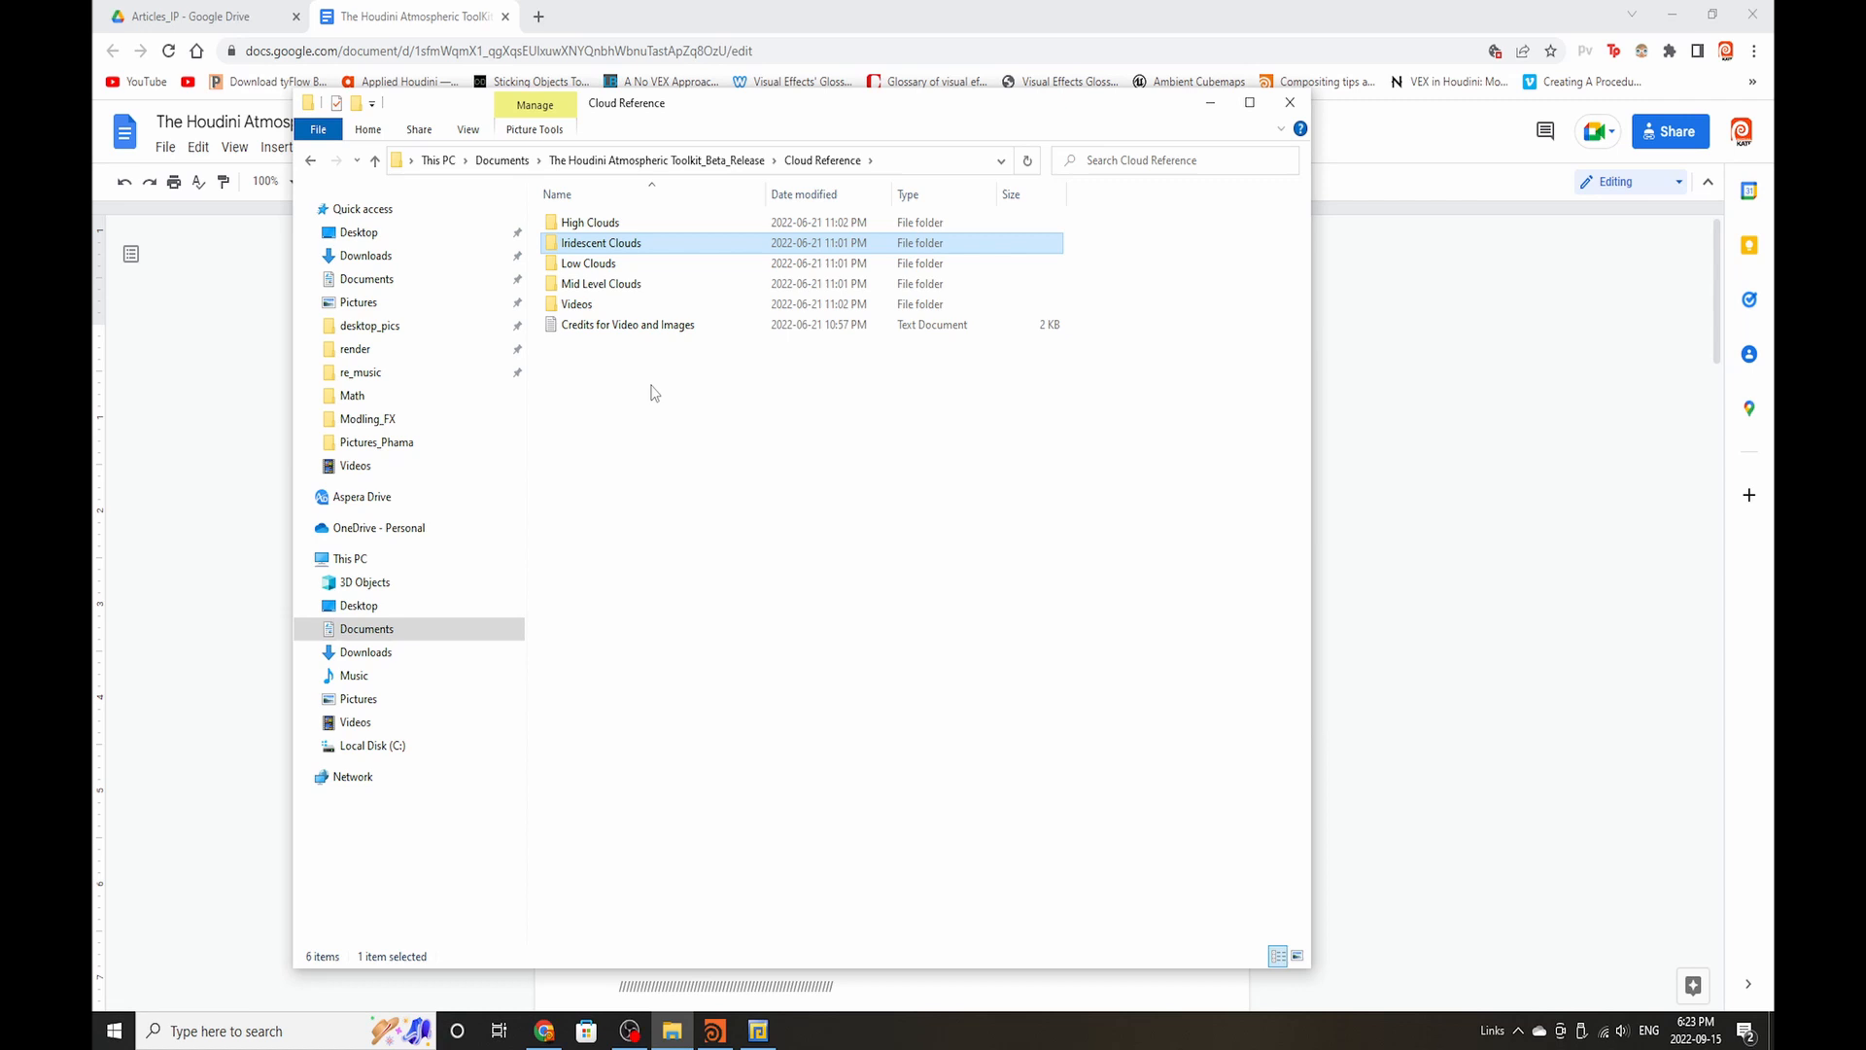
pyautogui.moveTo(642, 377)
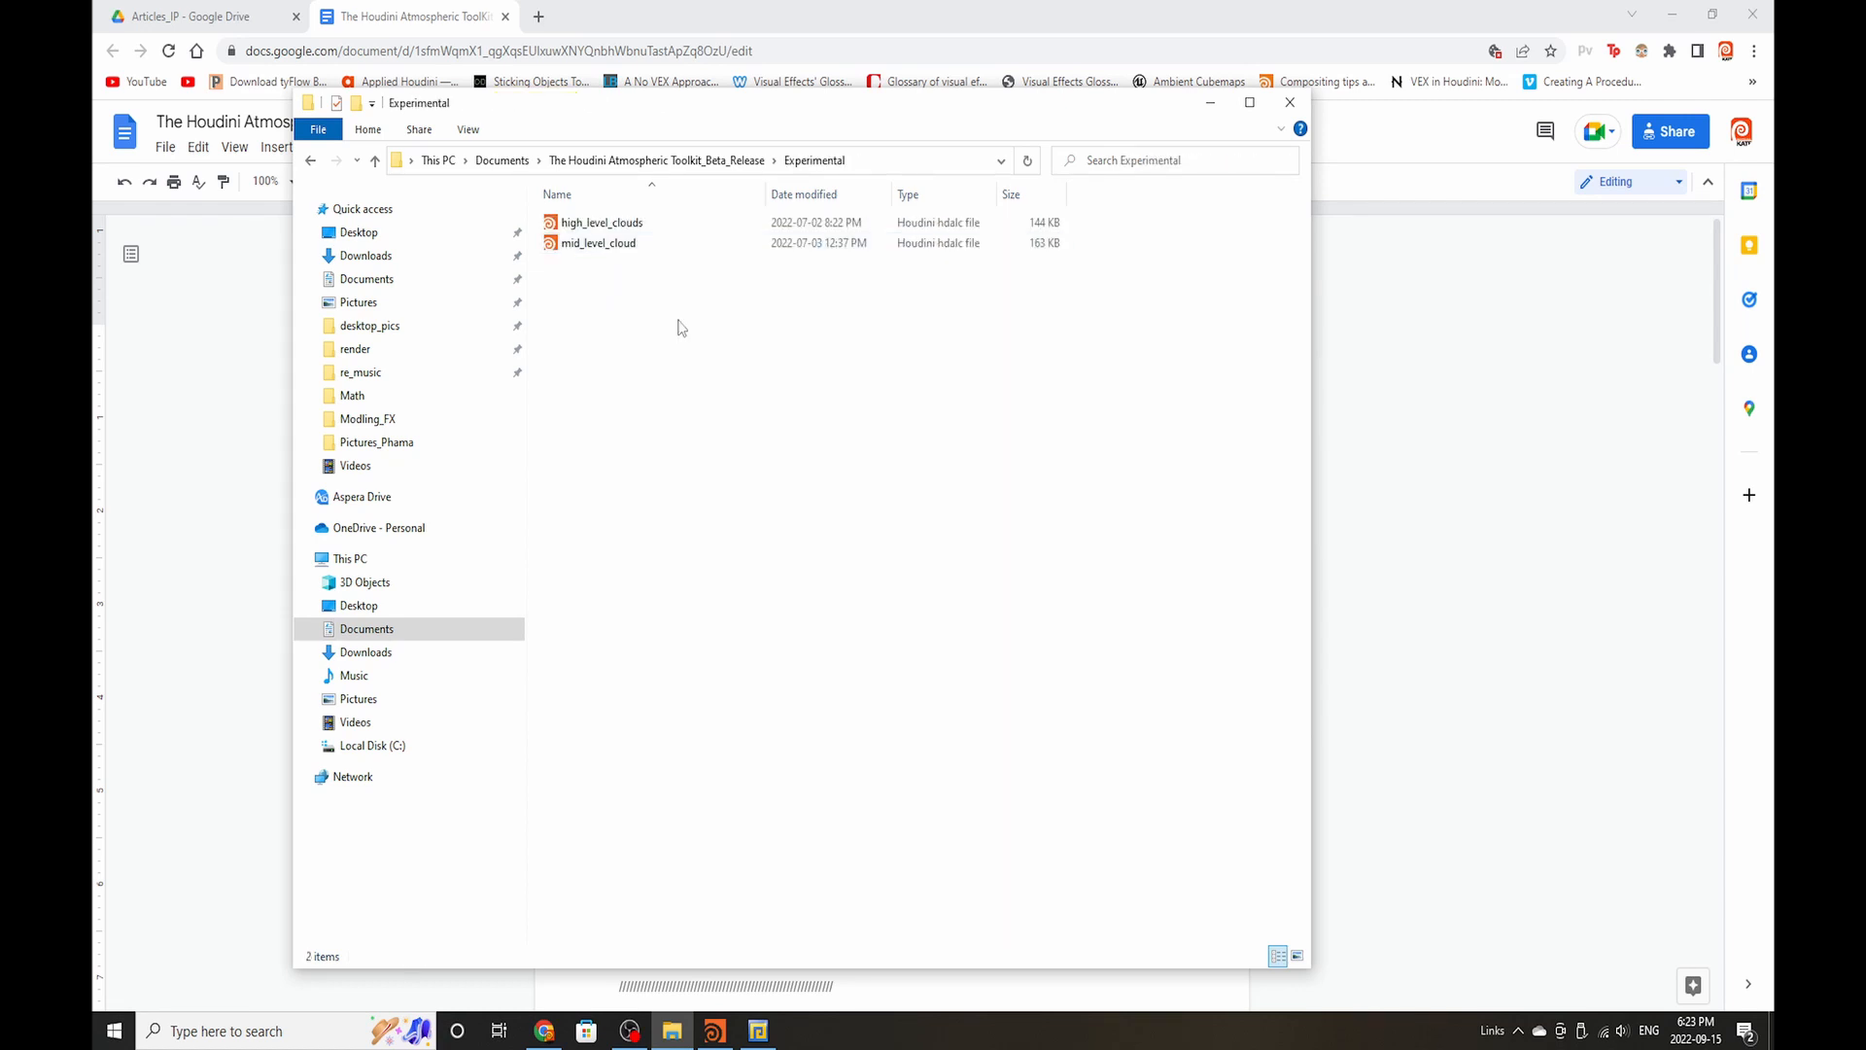
pyautogui.moveTo(913, 280)
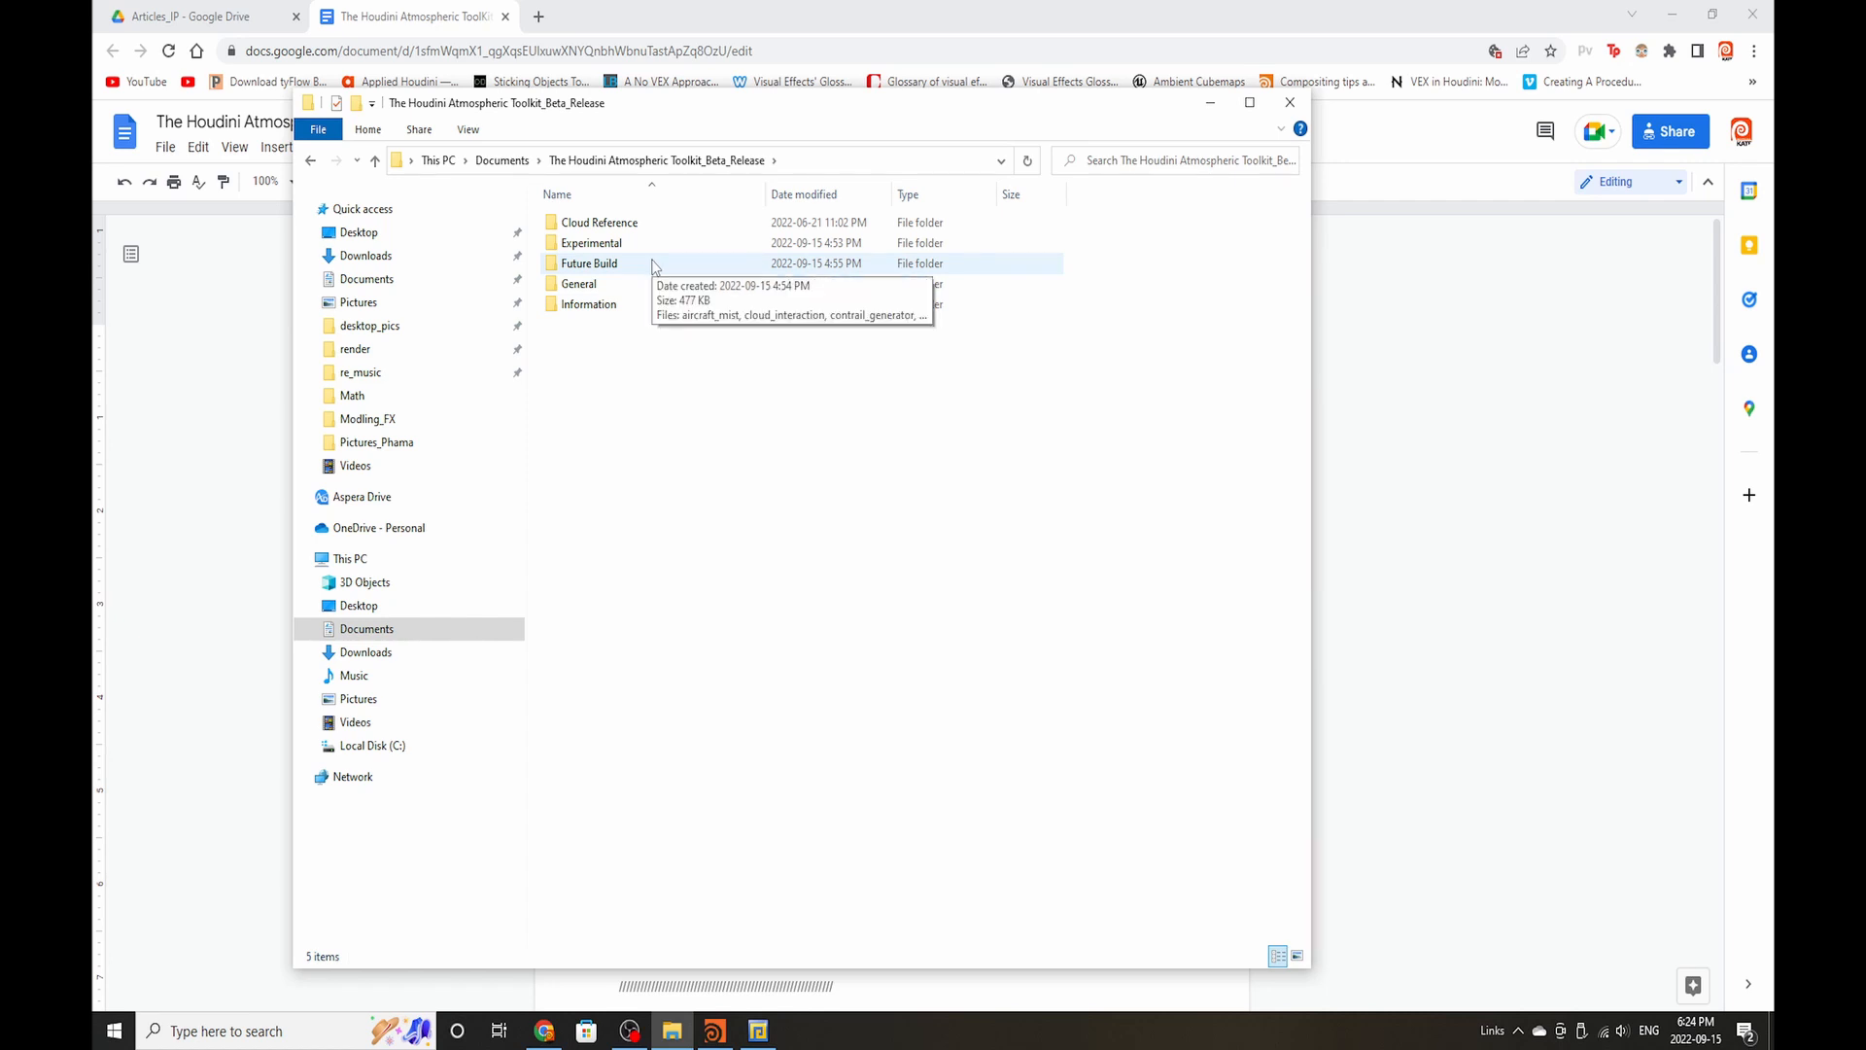
# Step: Browse the General folder's HDA files
pyautogui.doubleClick(595, 265)
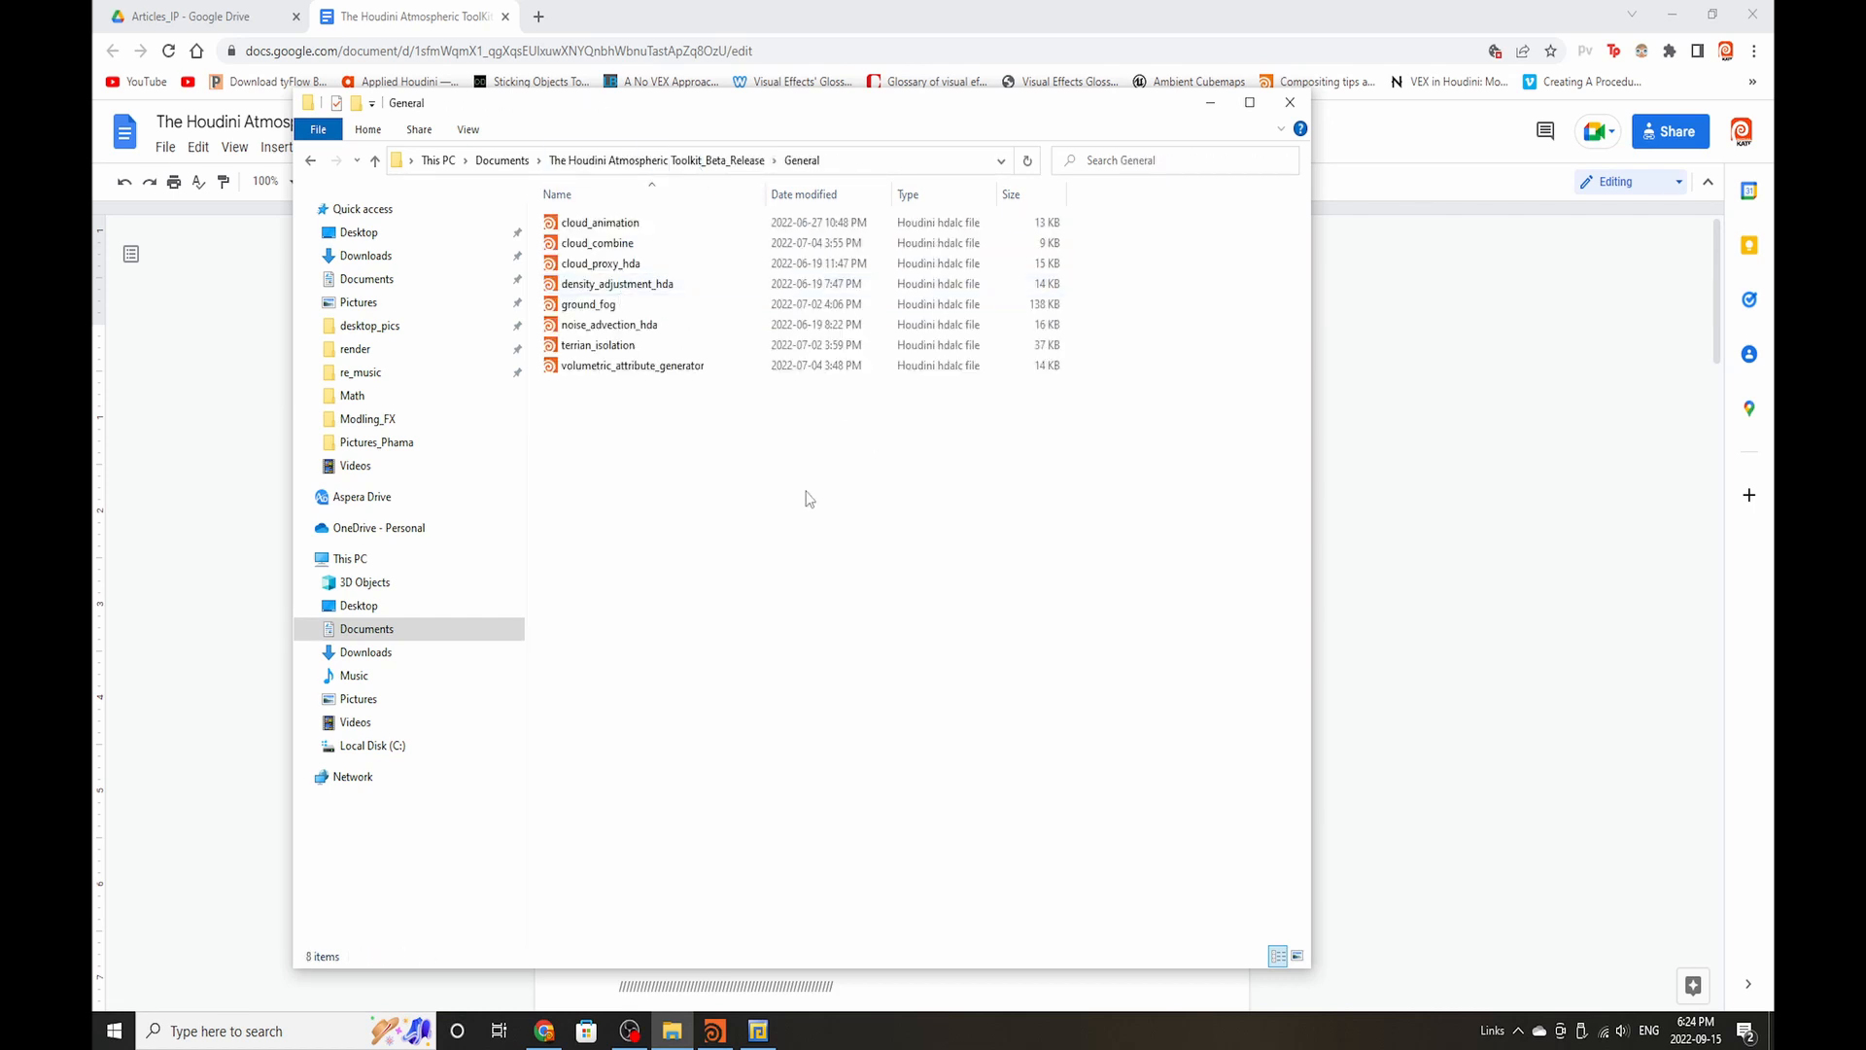
pyautogui.moveTo(743, 614)
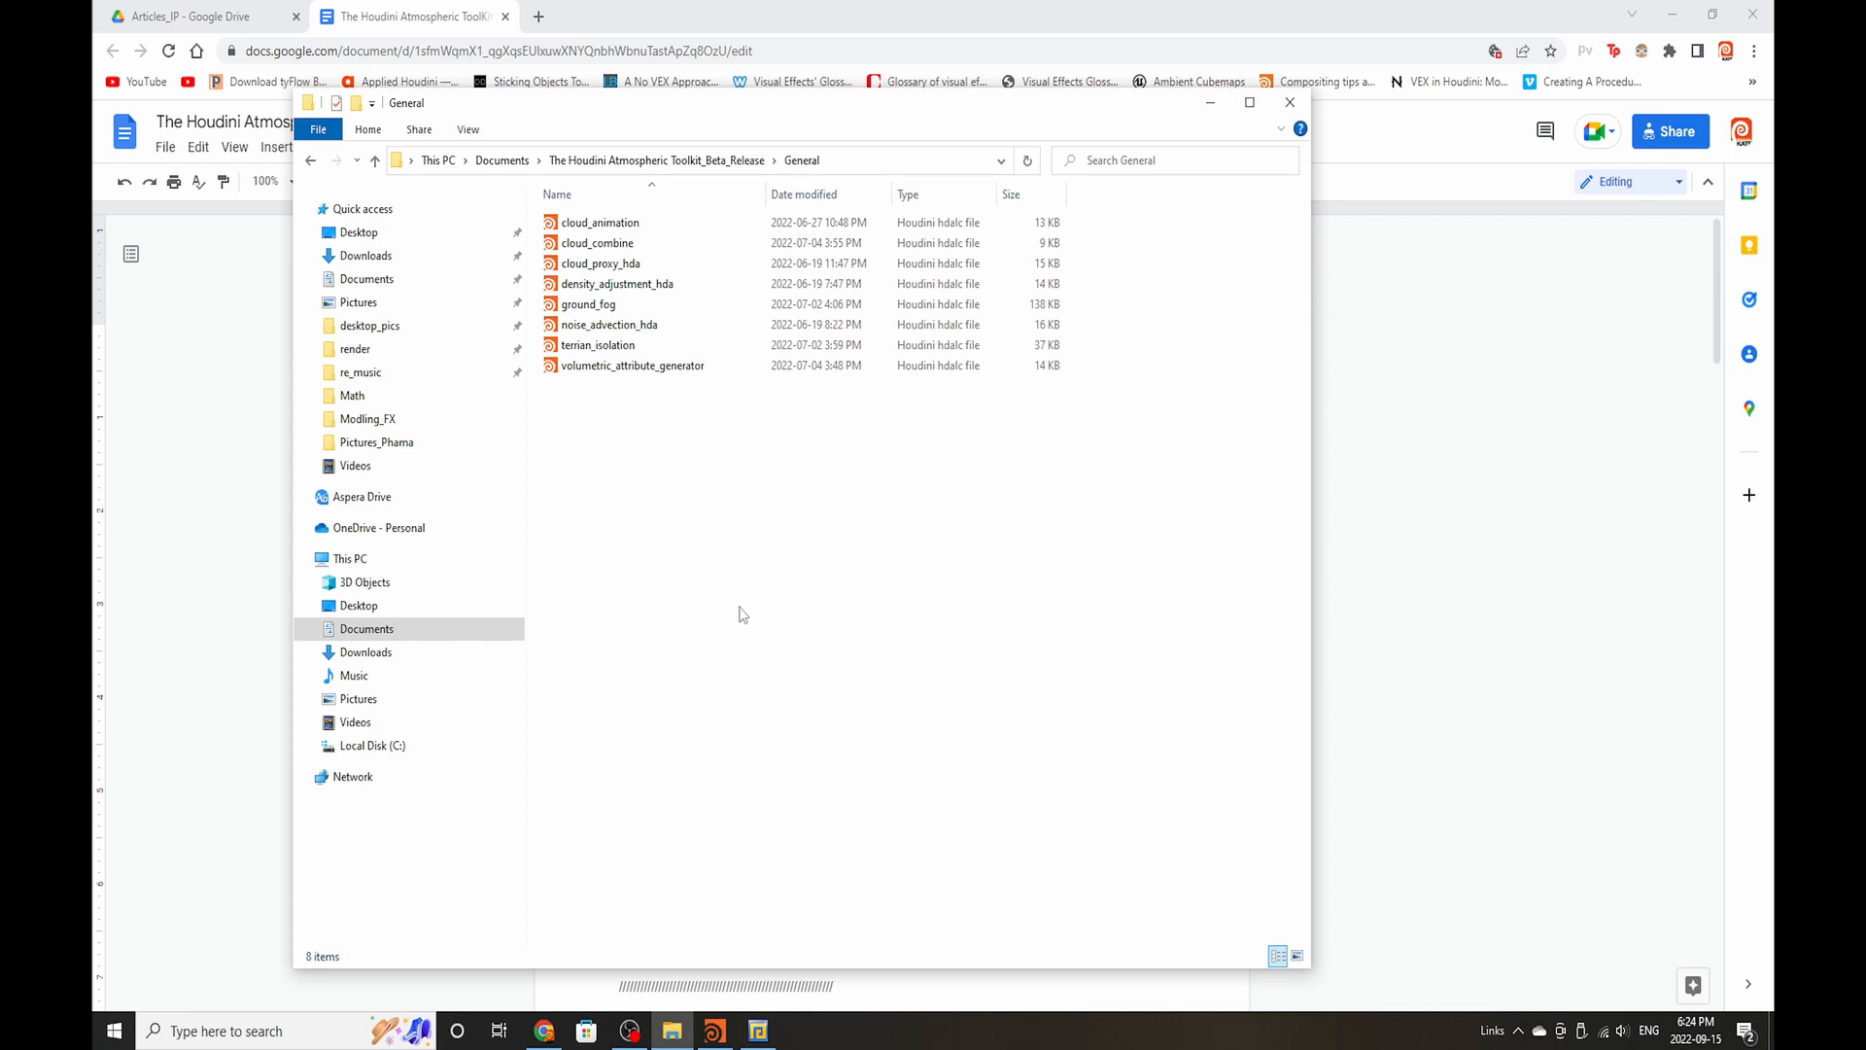
pyautogui.click(634, 366)
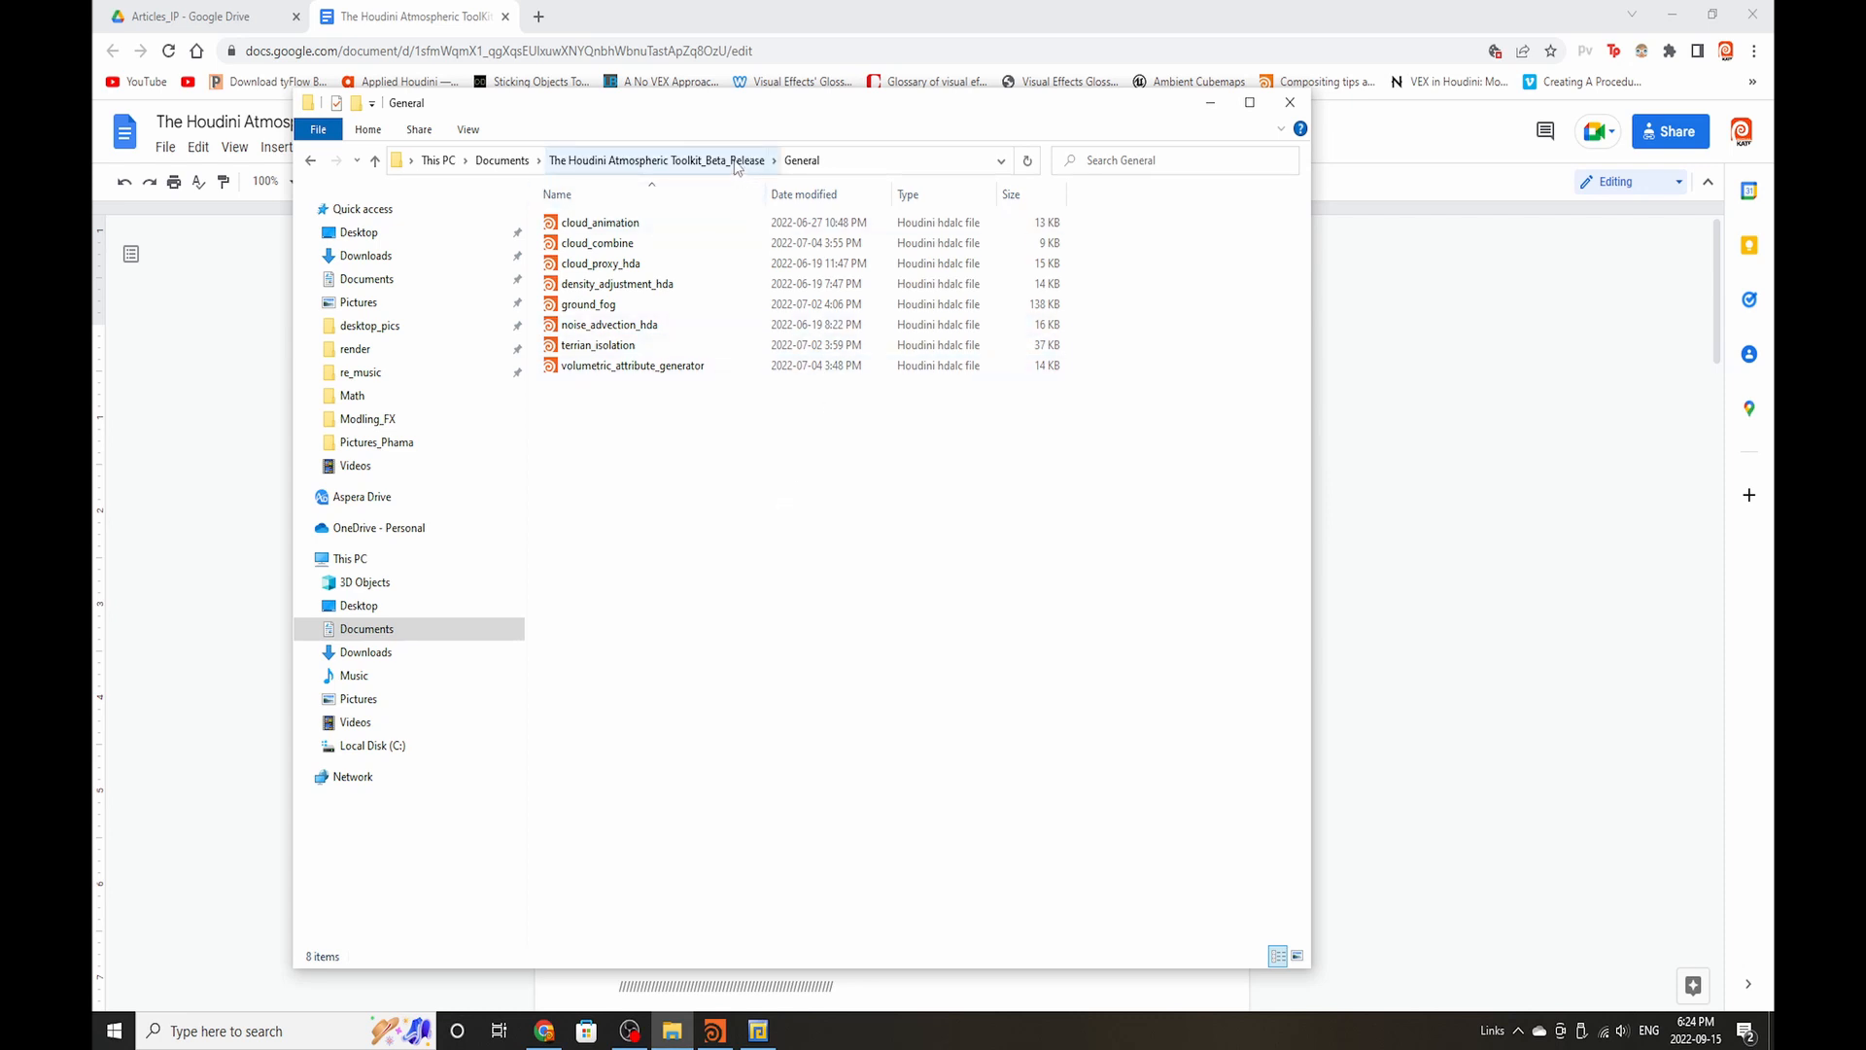
# Step: Return to the release folder and go into Information with its Thanks! and Toolkit Information texts
pyautogui.click(657, 159)
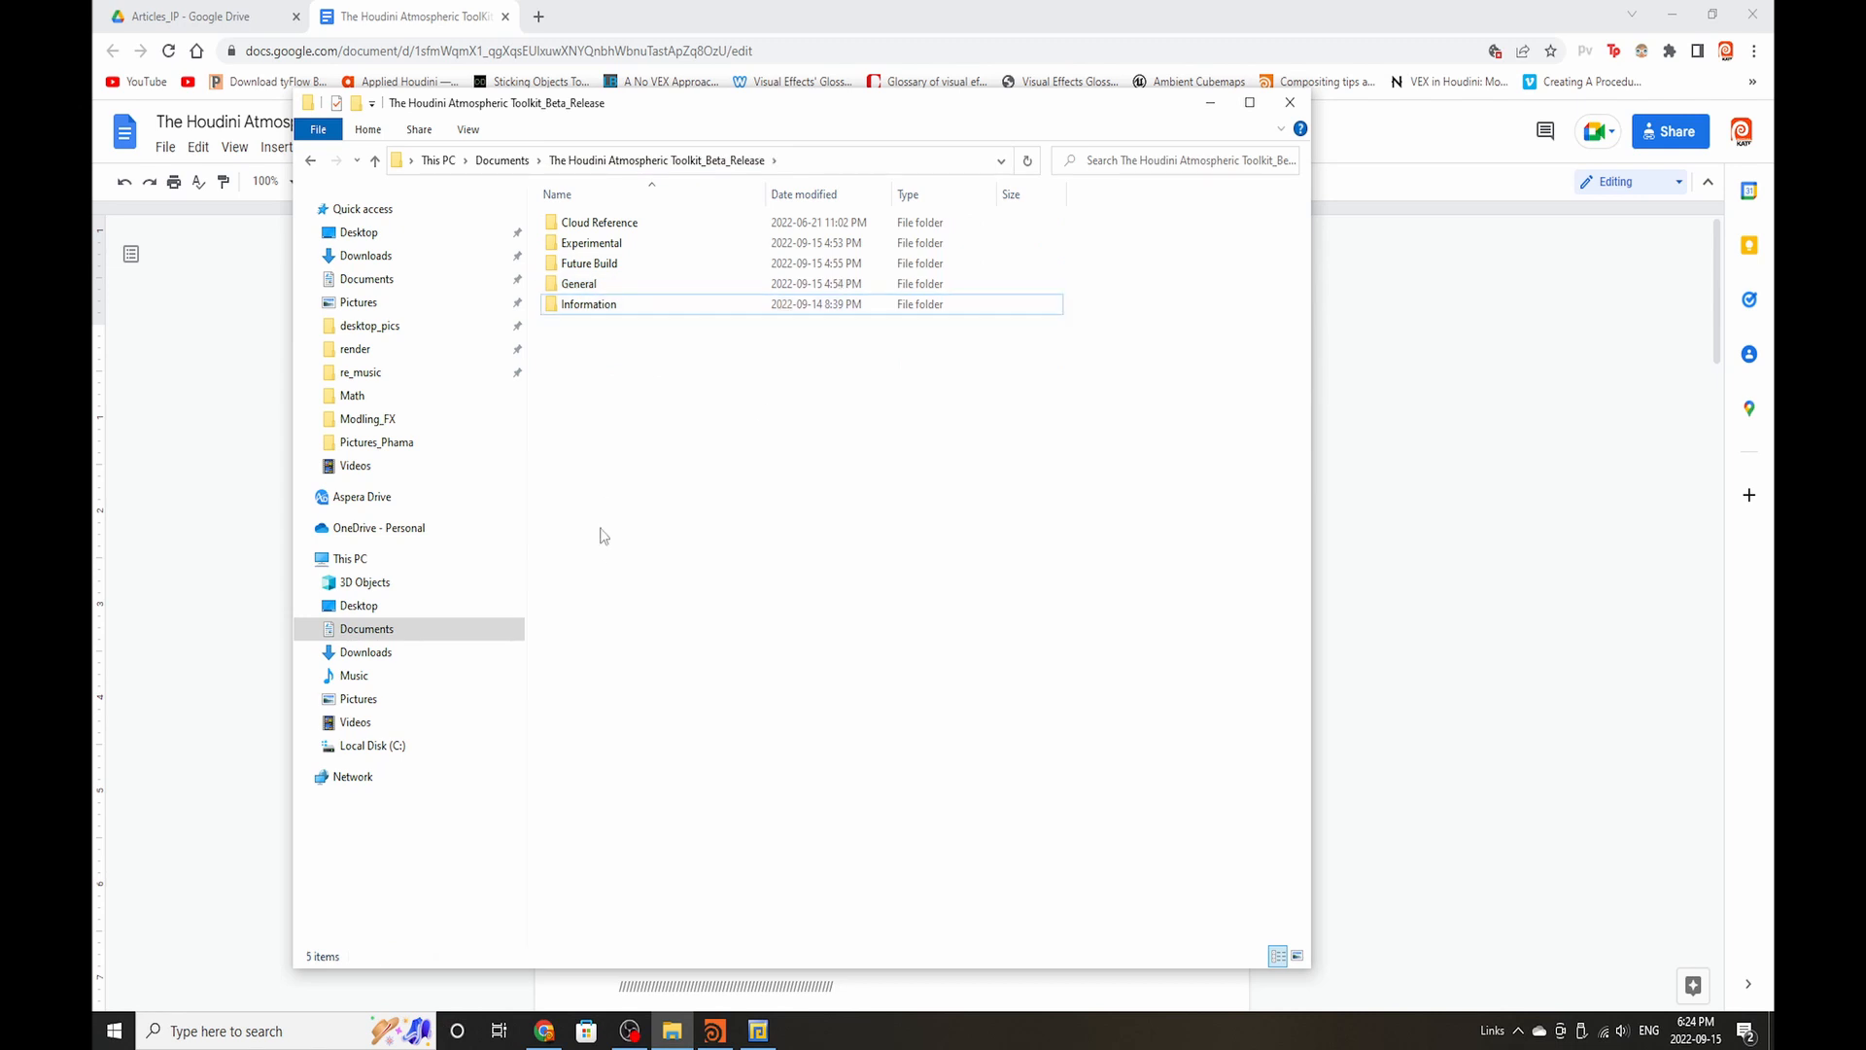
pyautogui.doubleClick(587, 303)
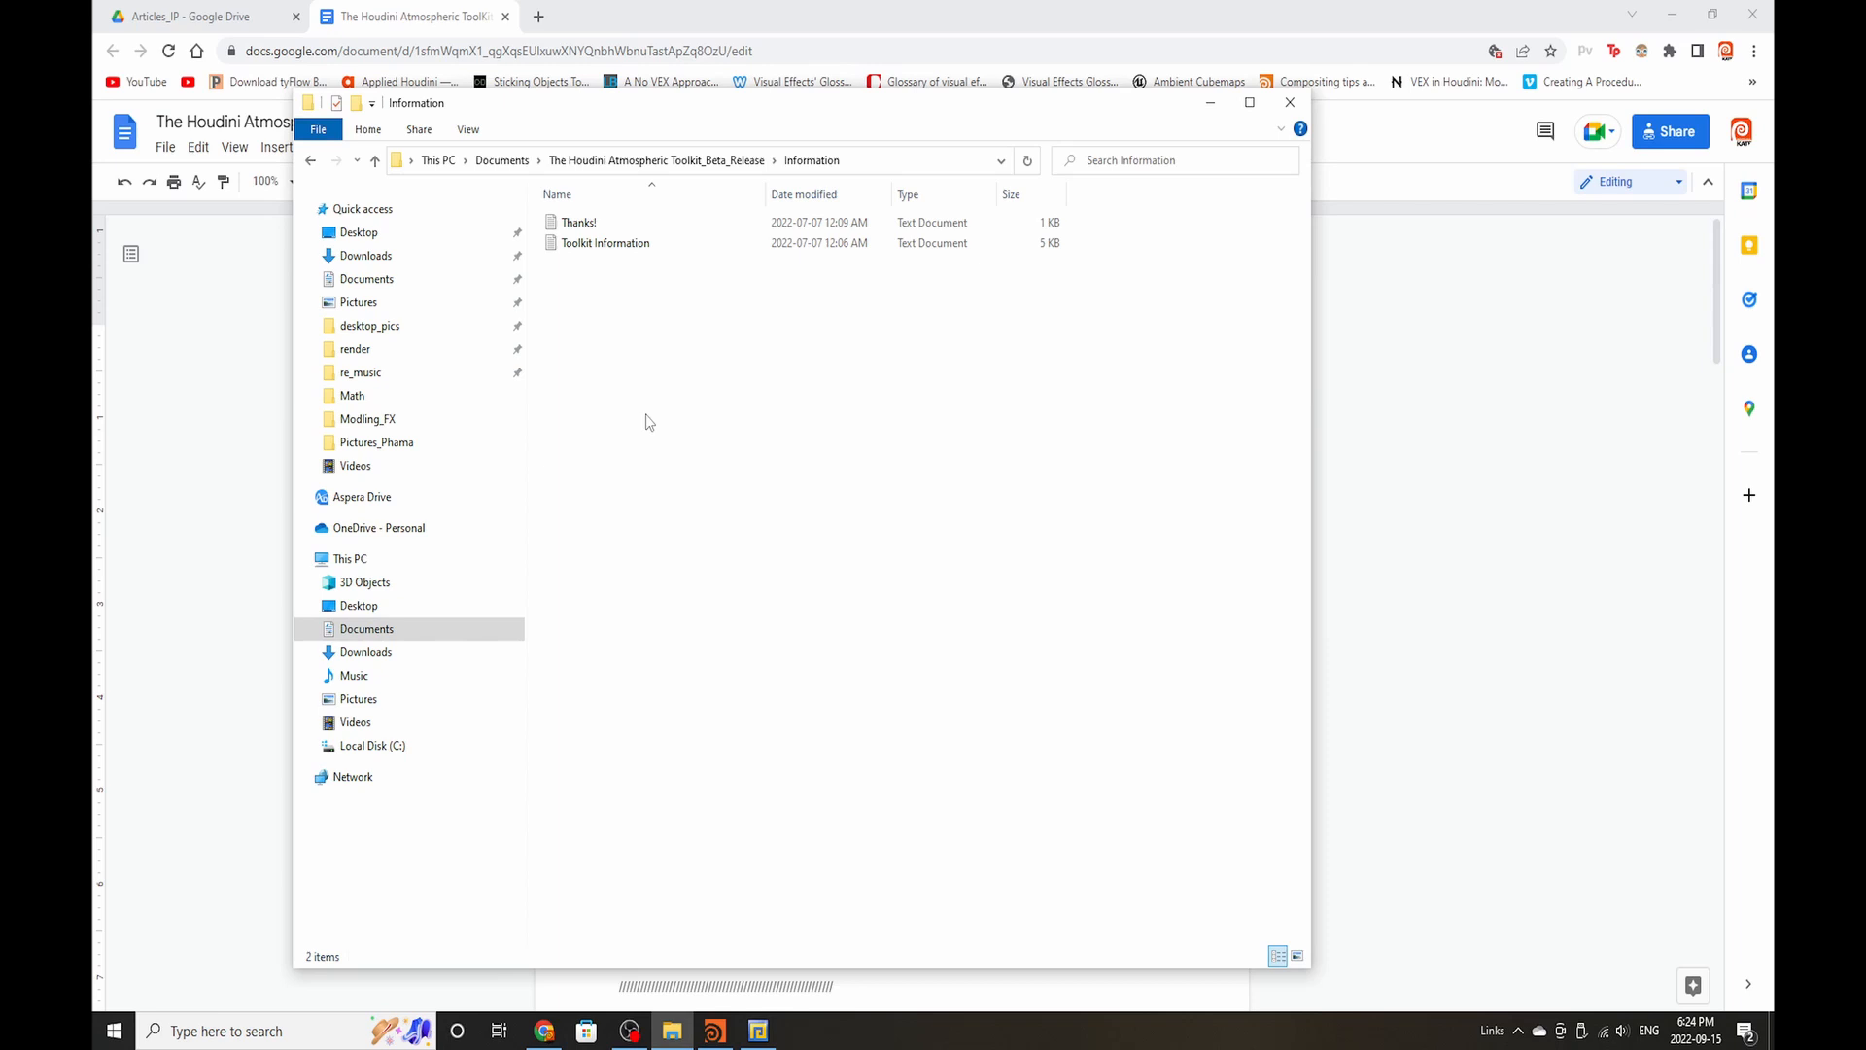
pyautogui.moveTo(790, 372)
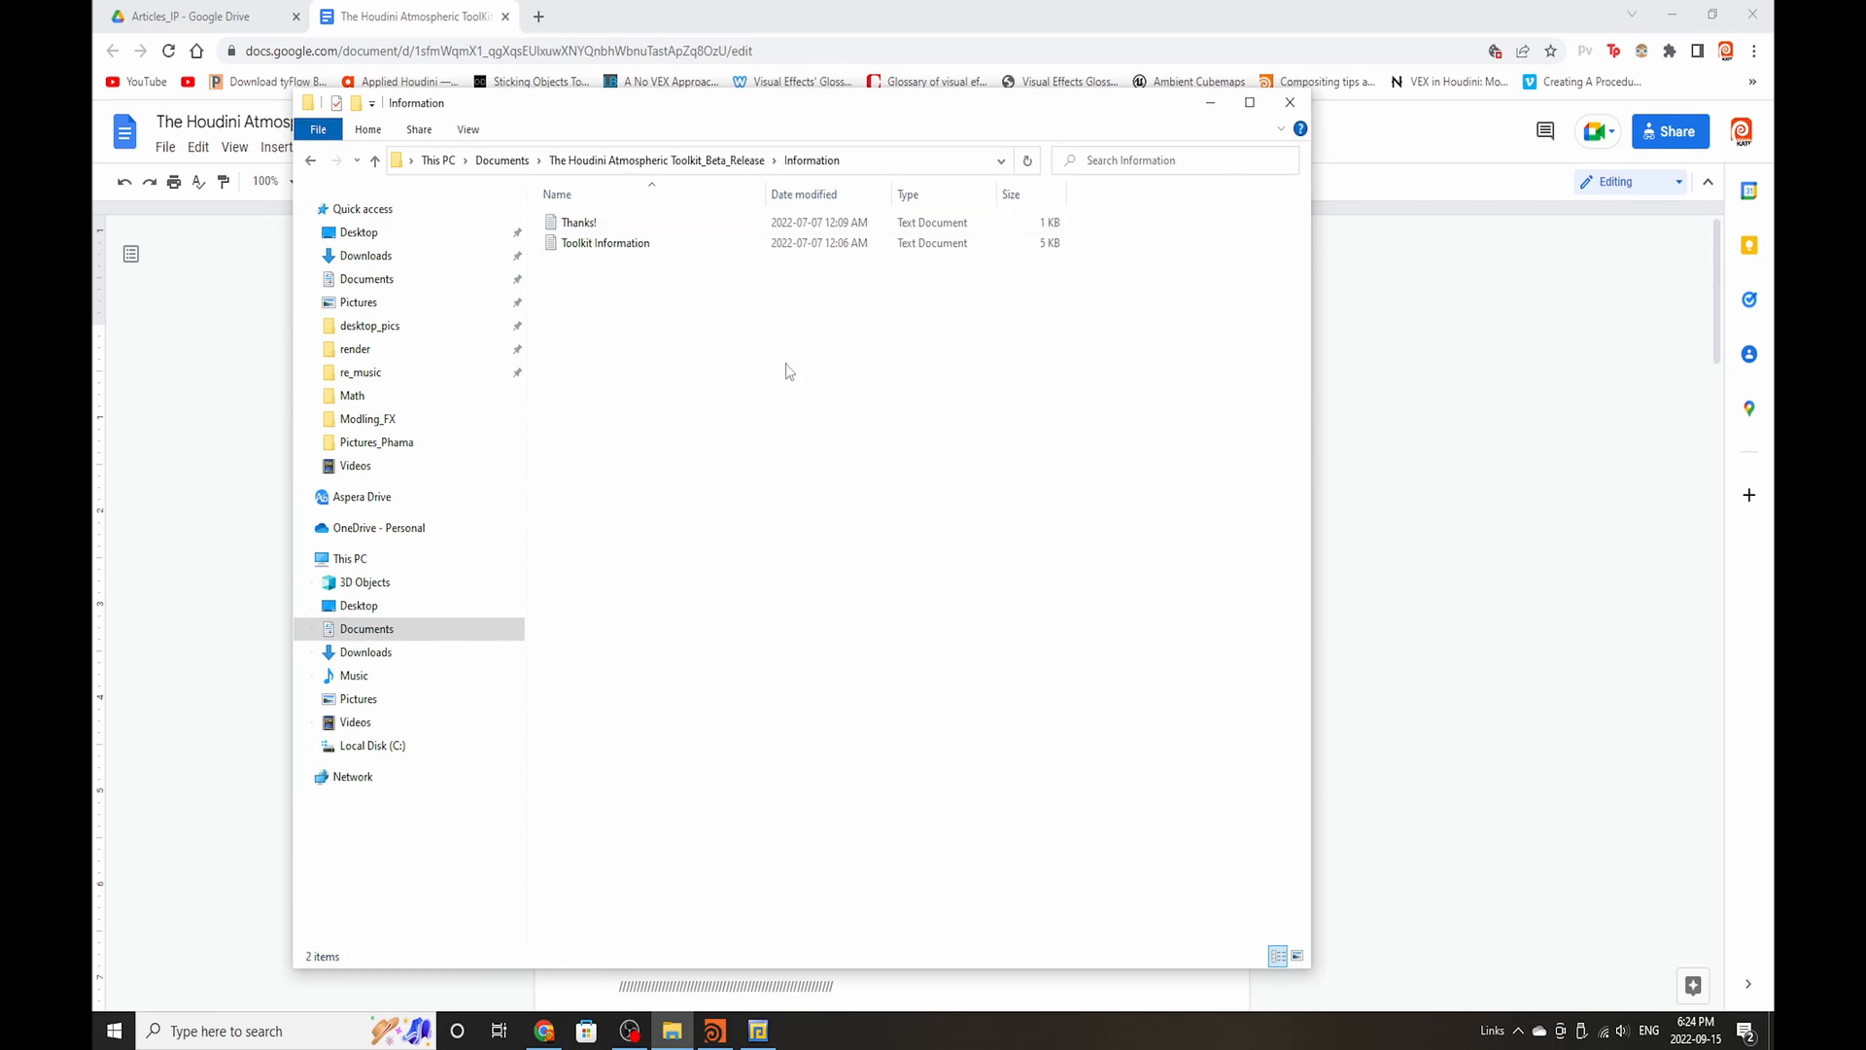
pyautogui.moveTo(772, 363)
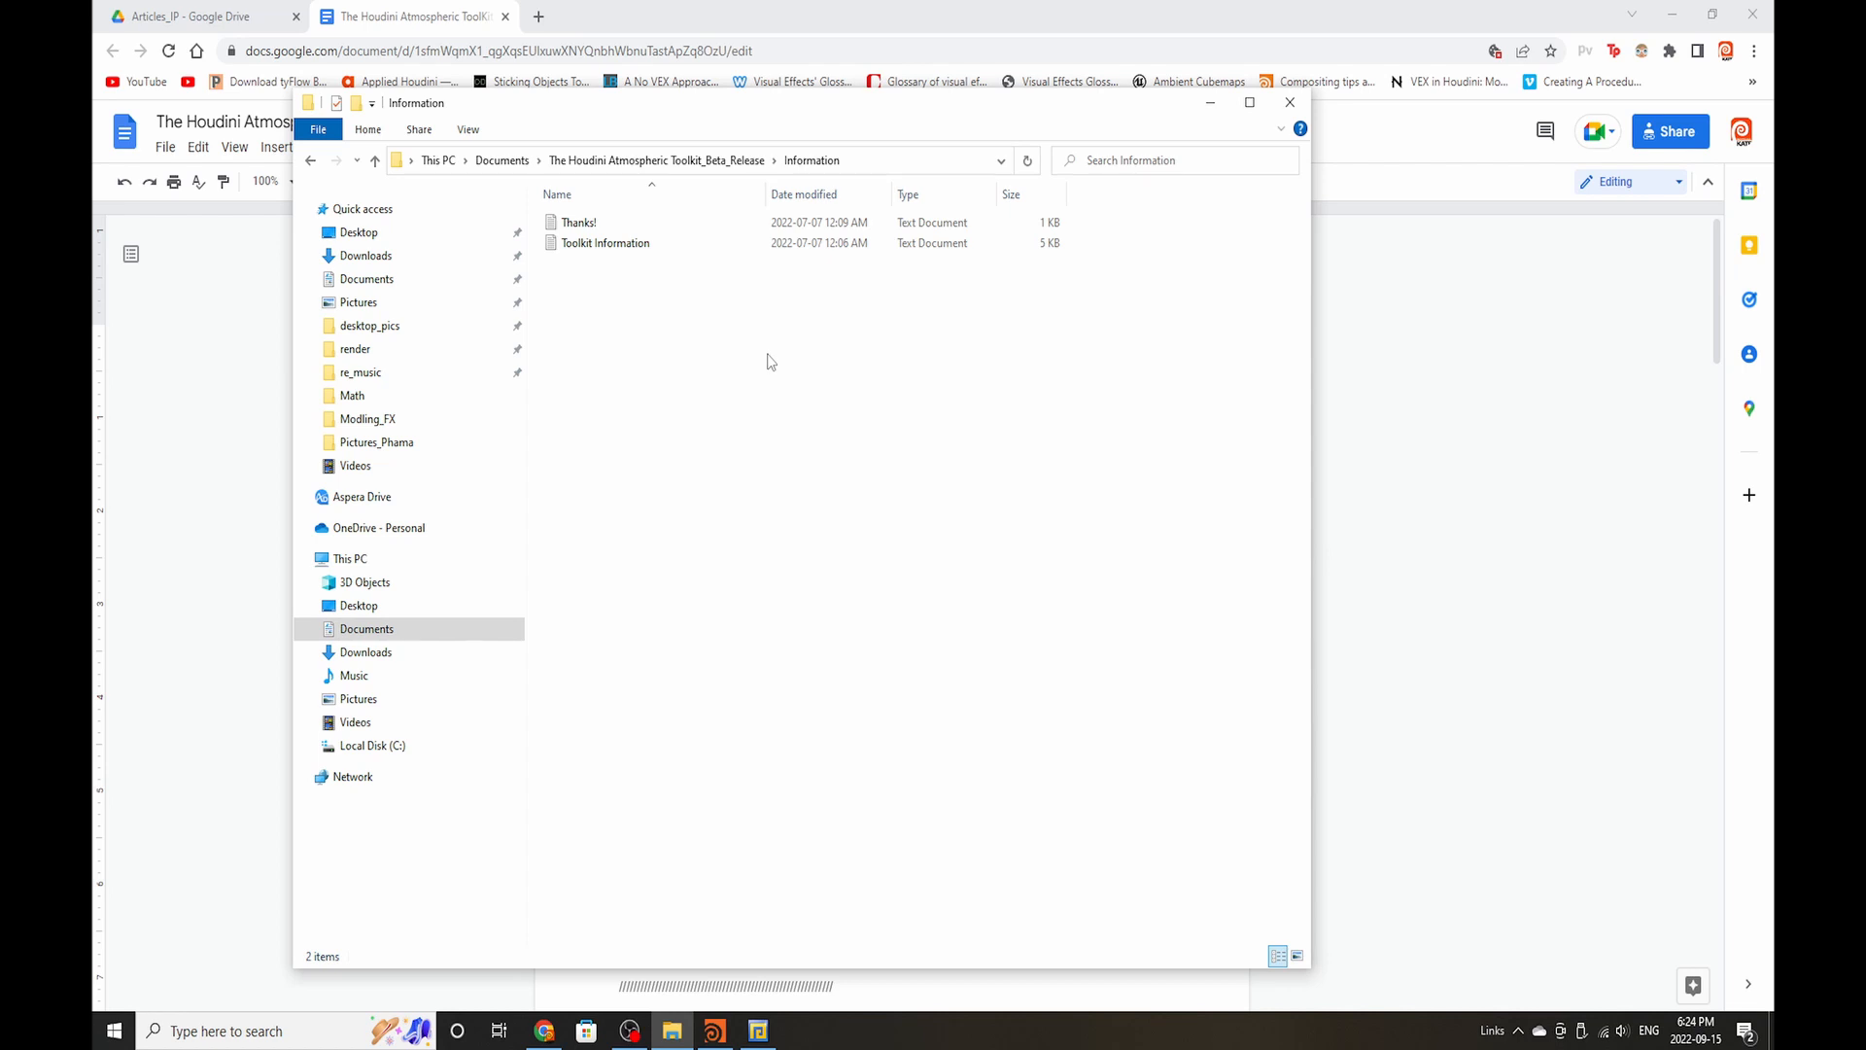
pyautogui.moveTo(1504, 581)
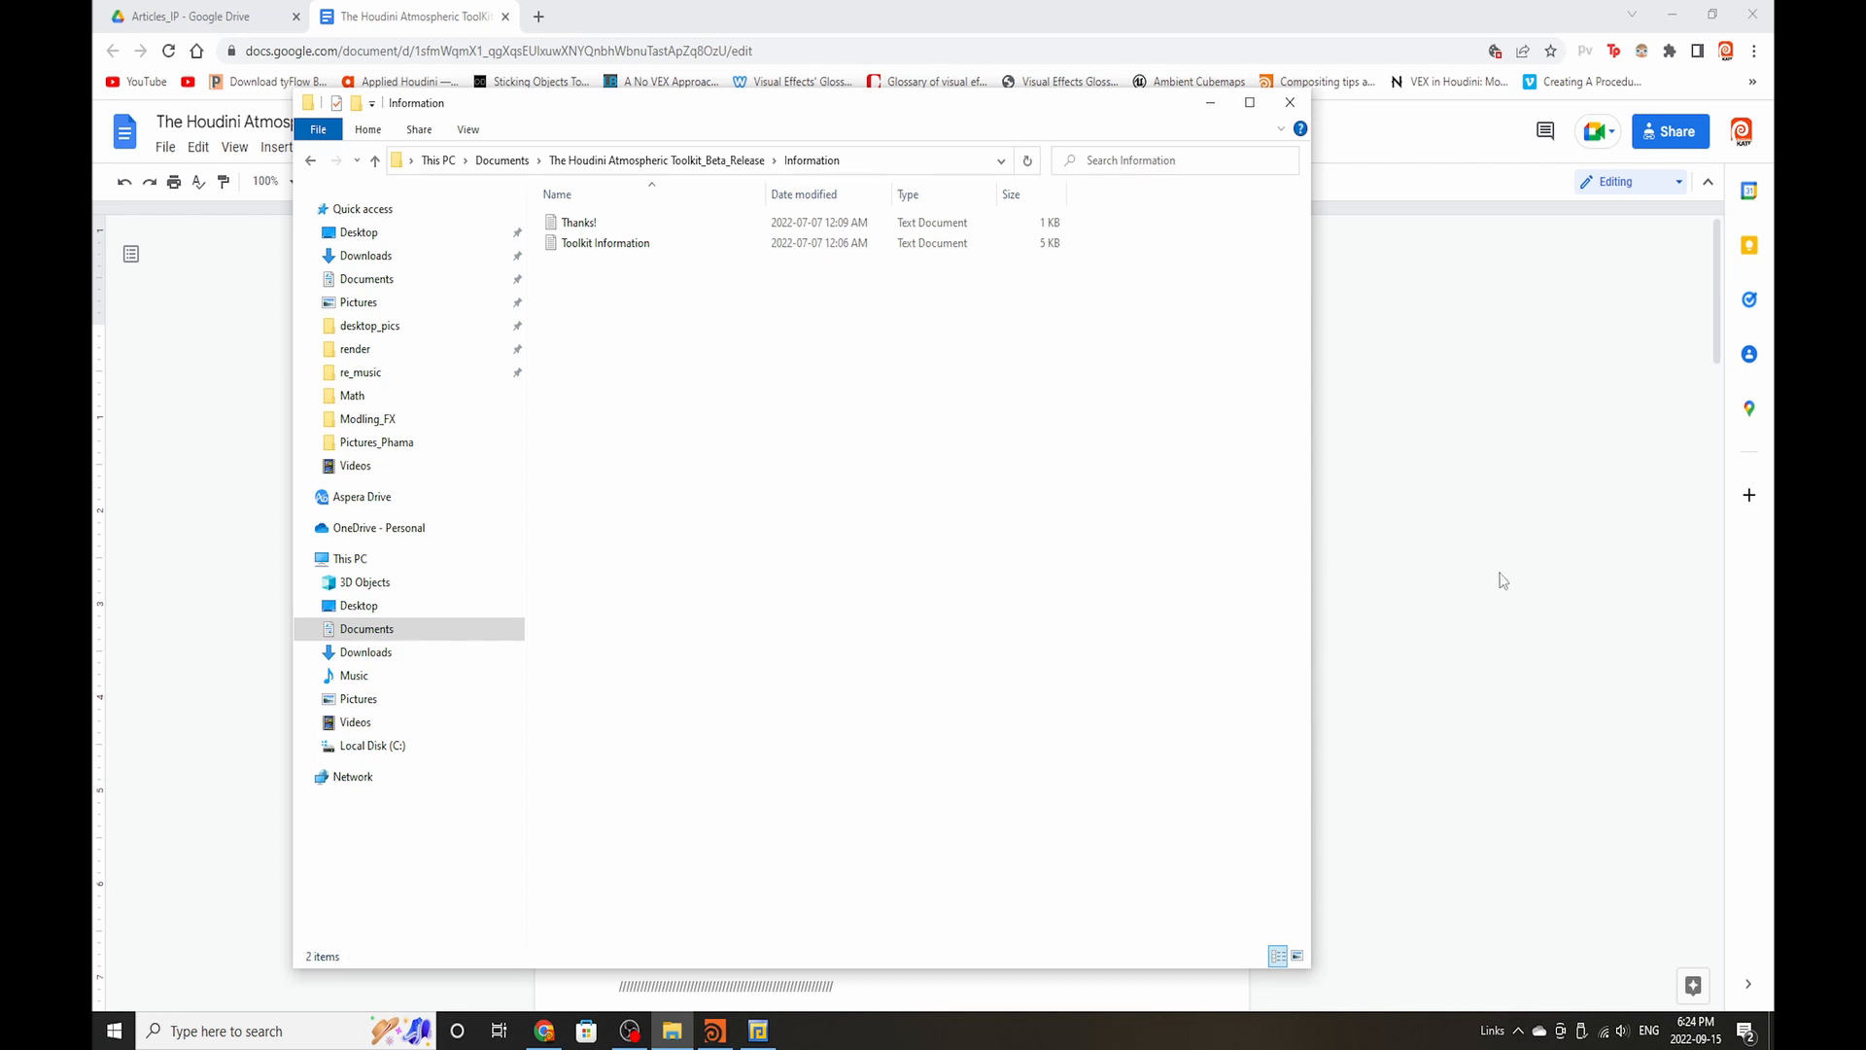
# Step: Bring the roadmap document forward and read past the HDA counts to the Cloud Stack HDA entry
pyautogui.click(1289, 103)
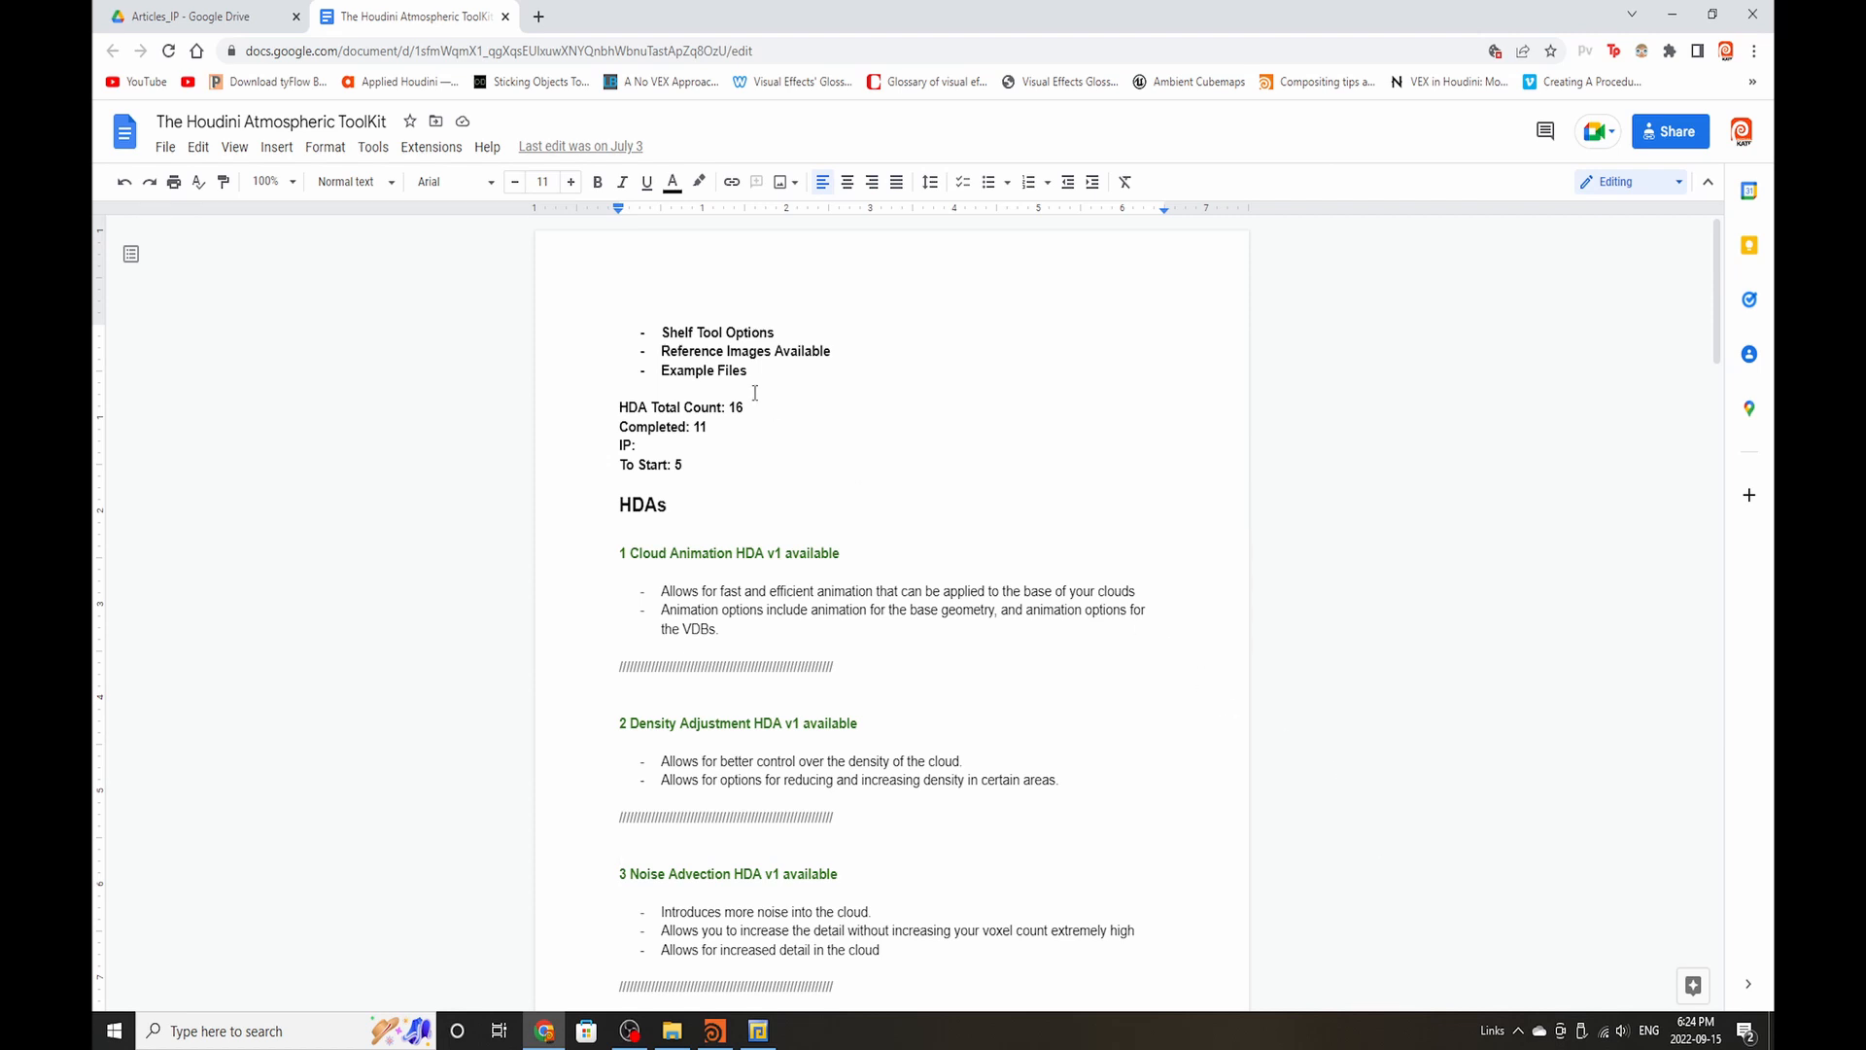
pyautogui.moveTo(960, 397)
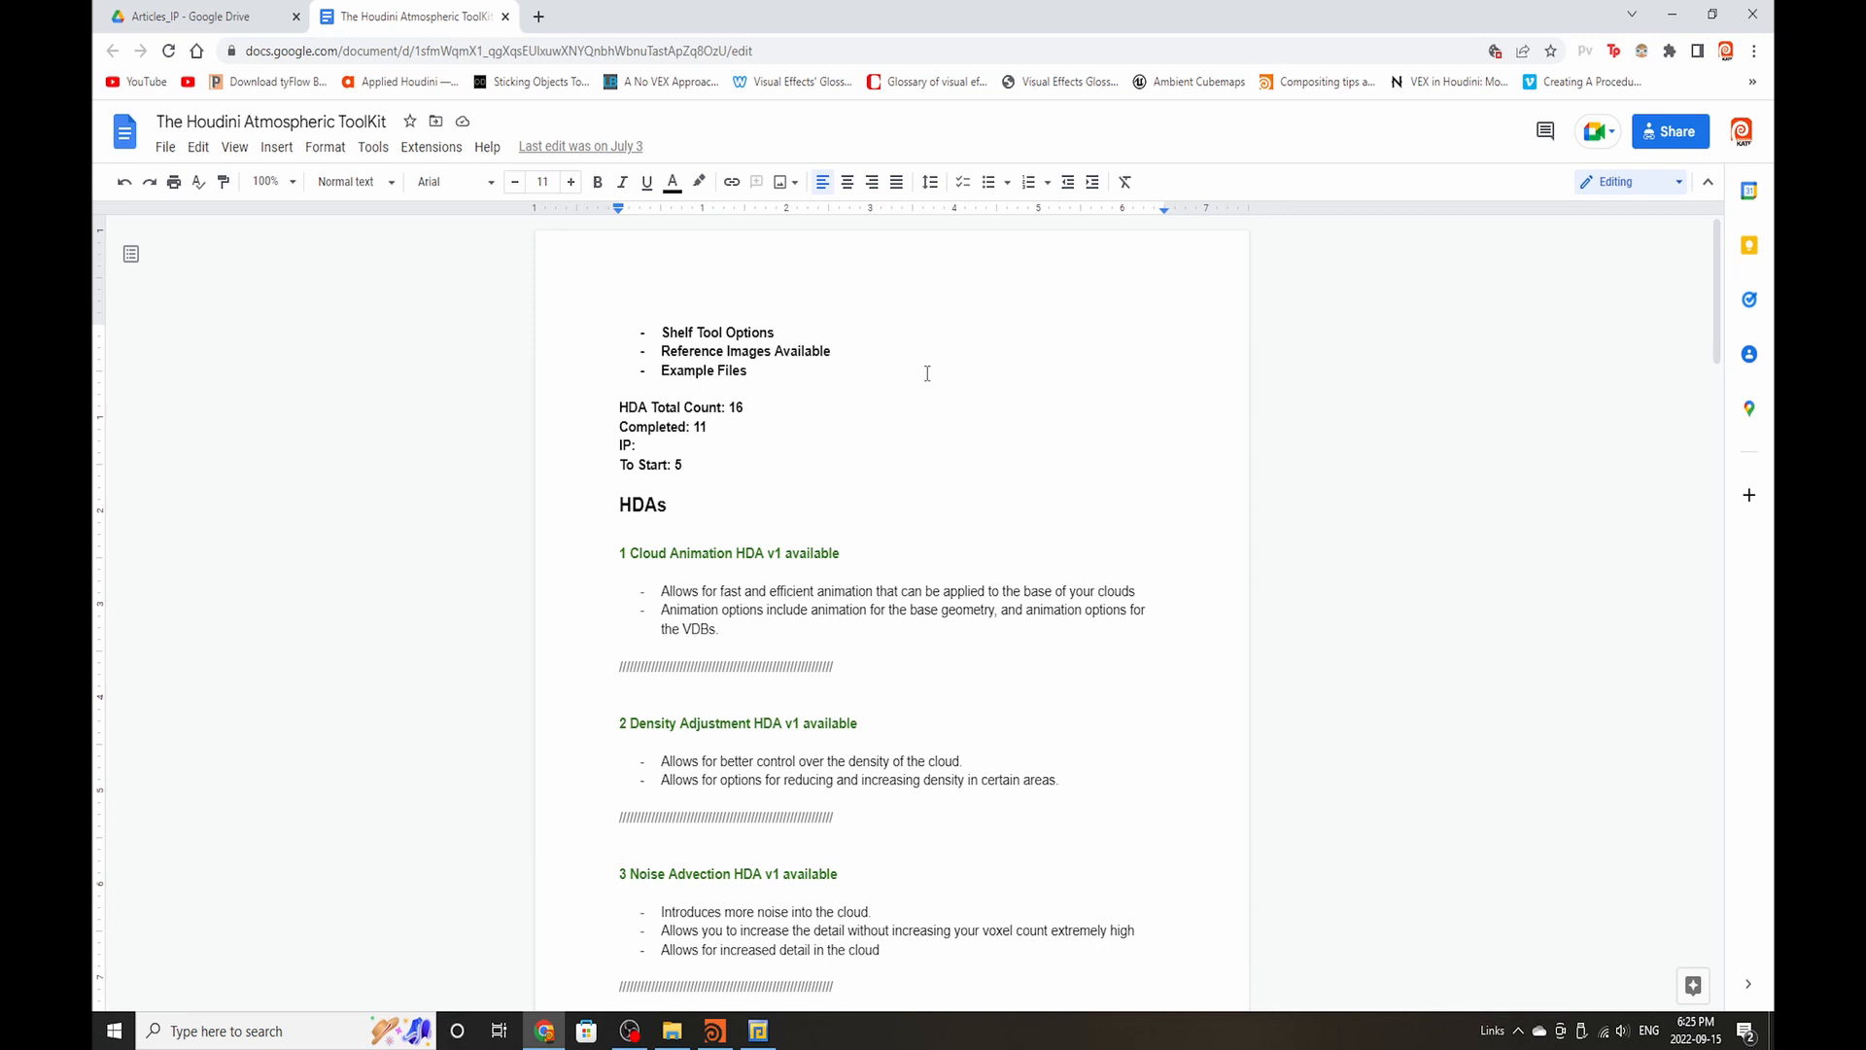
pyautogui.scroll(-3)
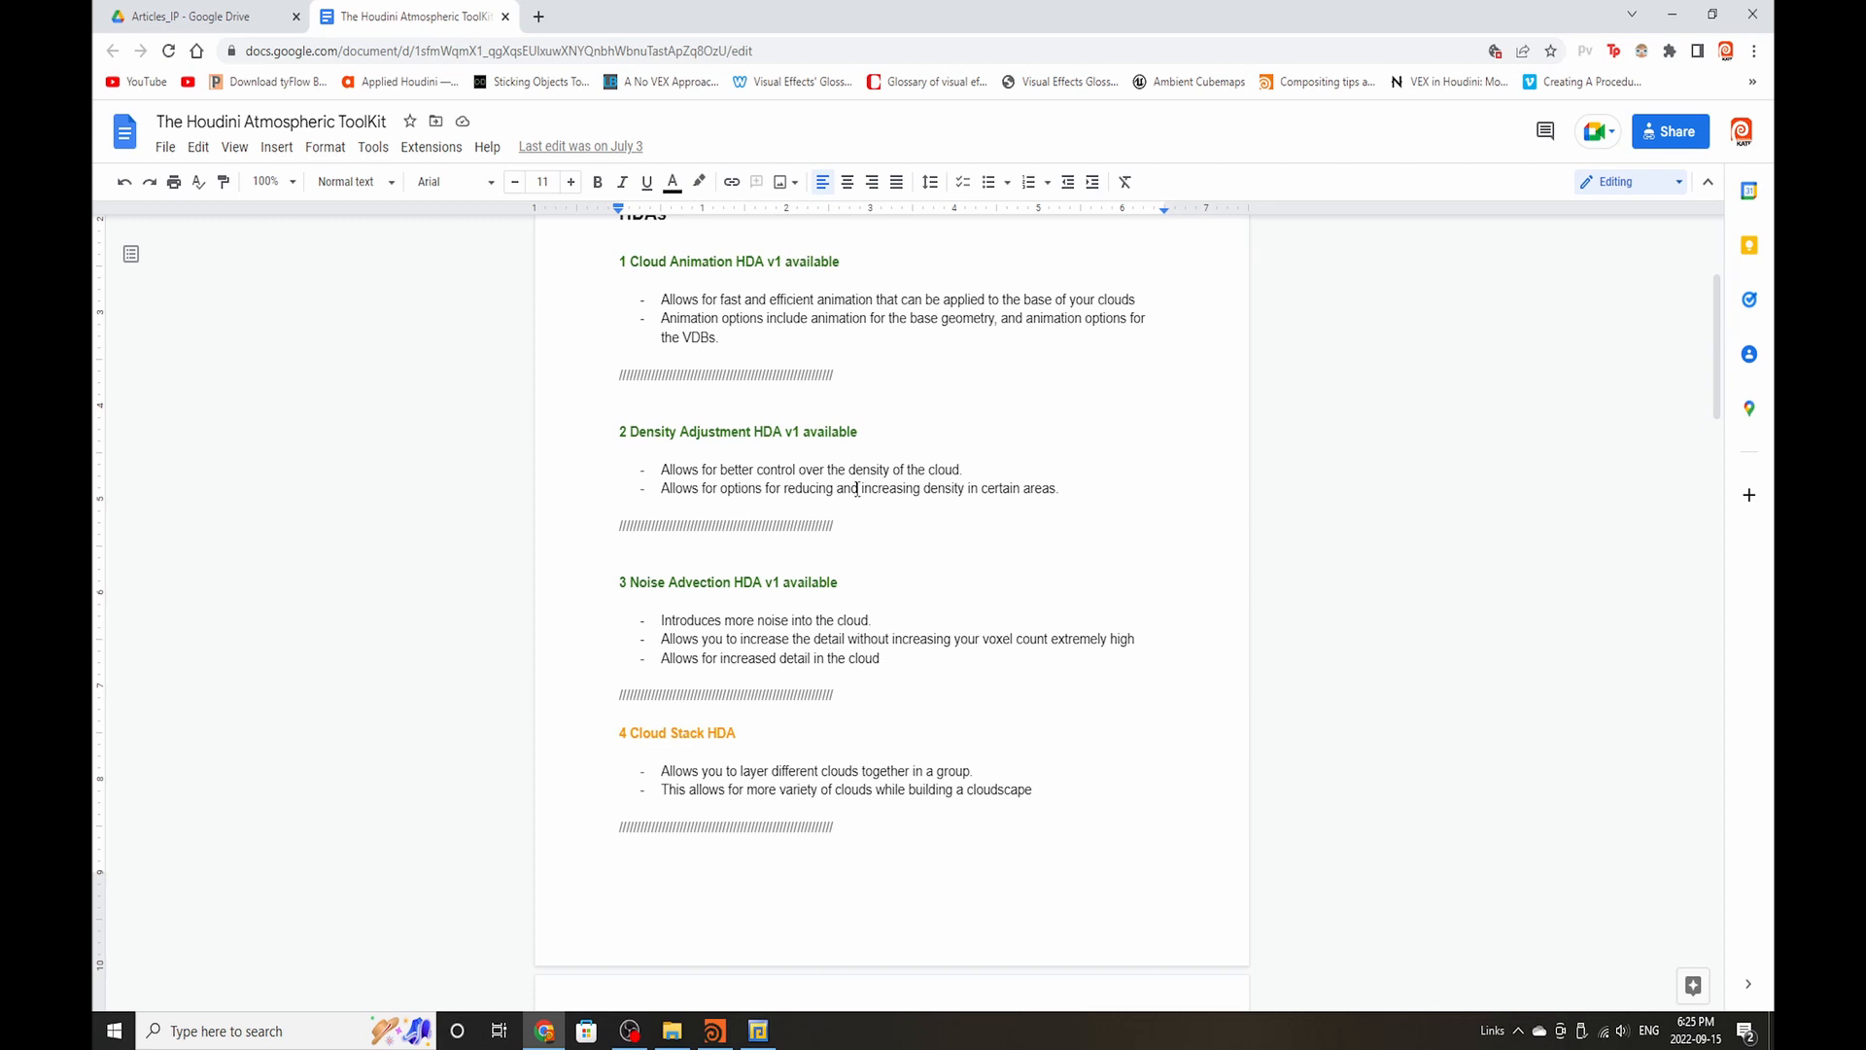
pyautogui.scroll(-3)
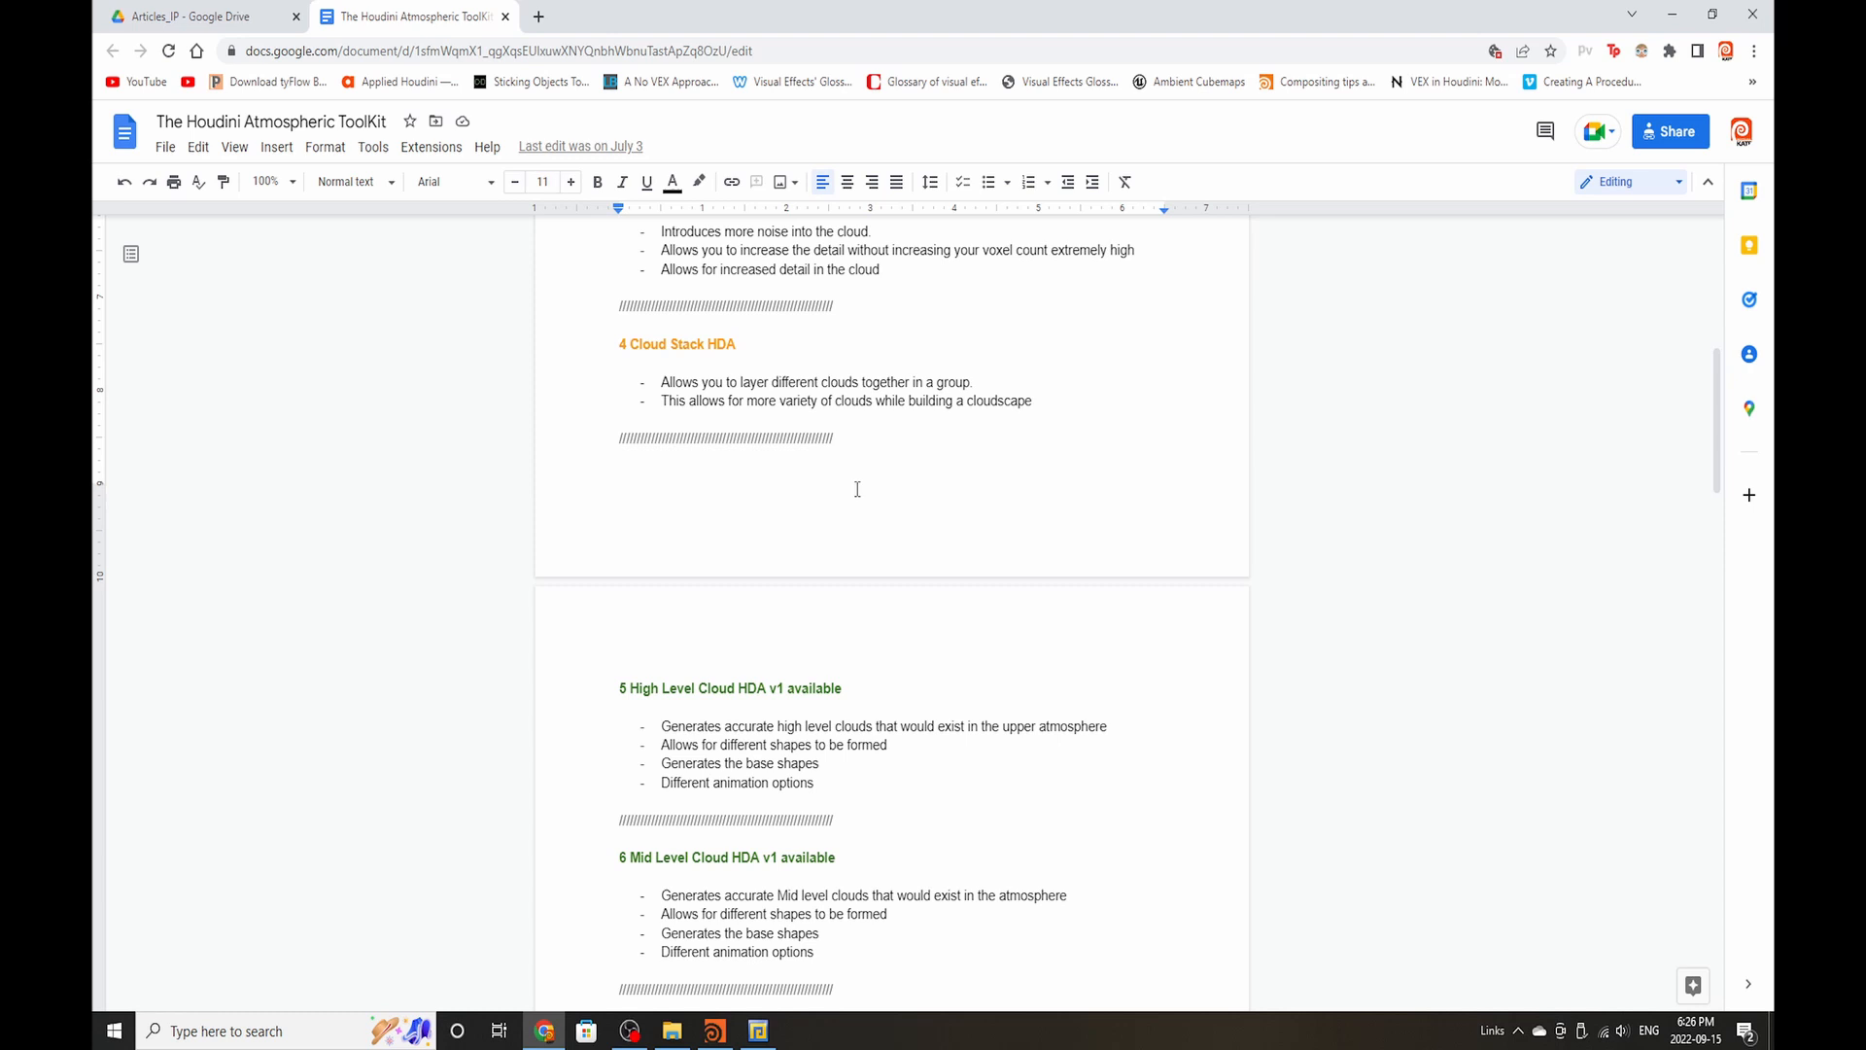
pyautogui.scroll(-3)
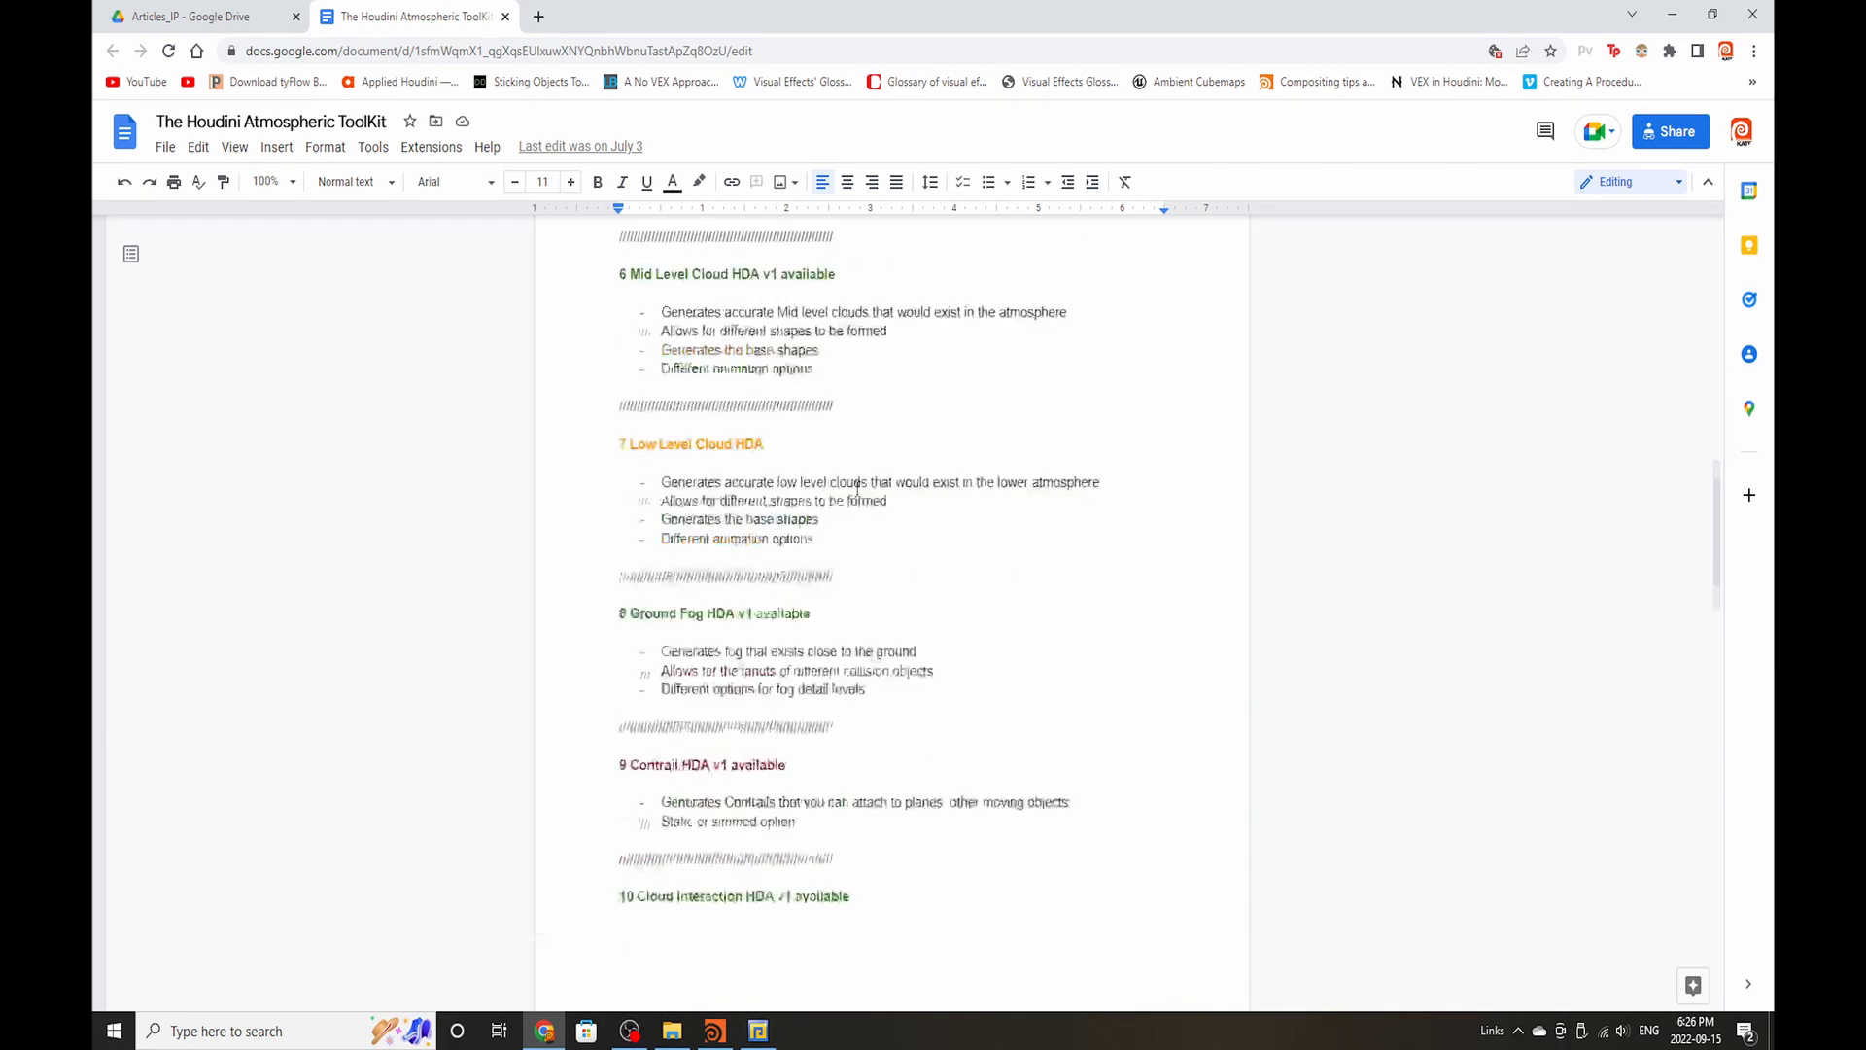
# Step: Read HDAs 5 to 10, from Low Level Cloud and Ground Fog down to Contrail
pyautogui.scroll(-3)
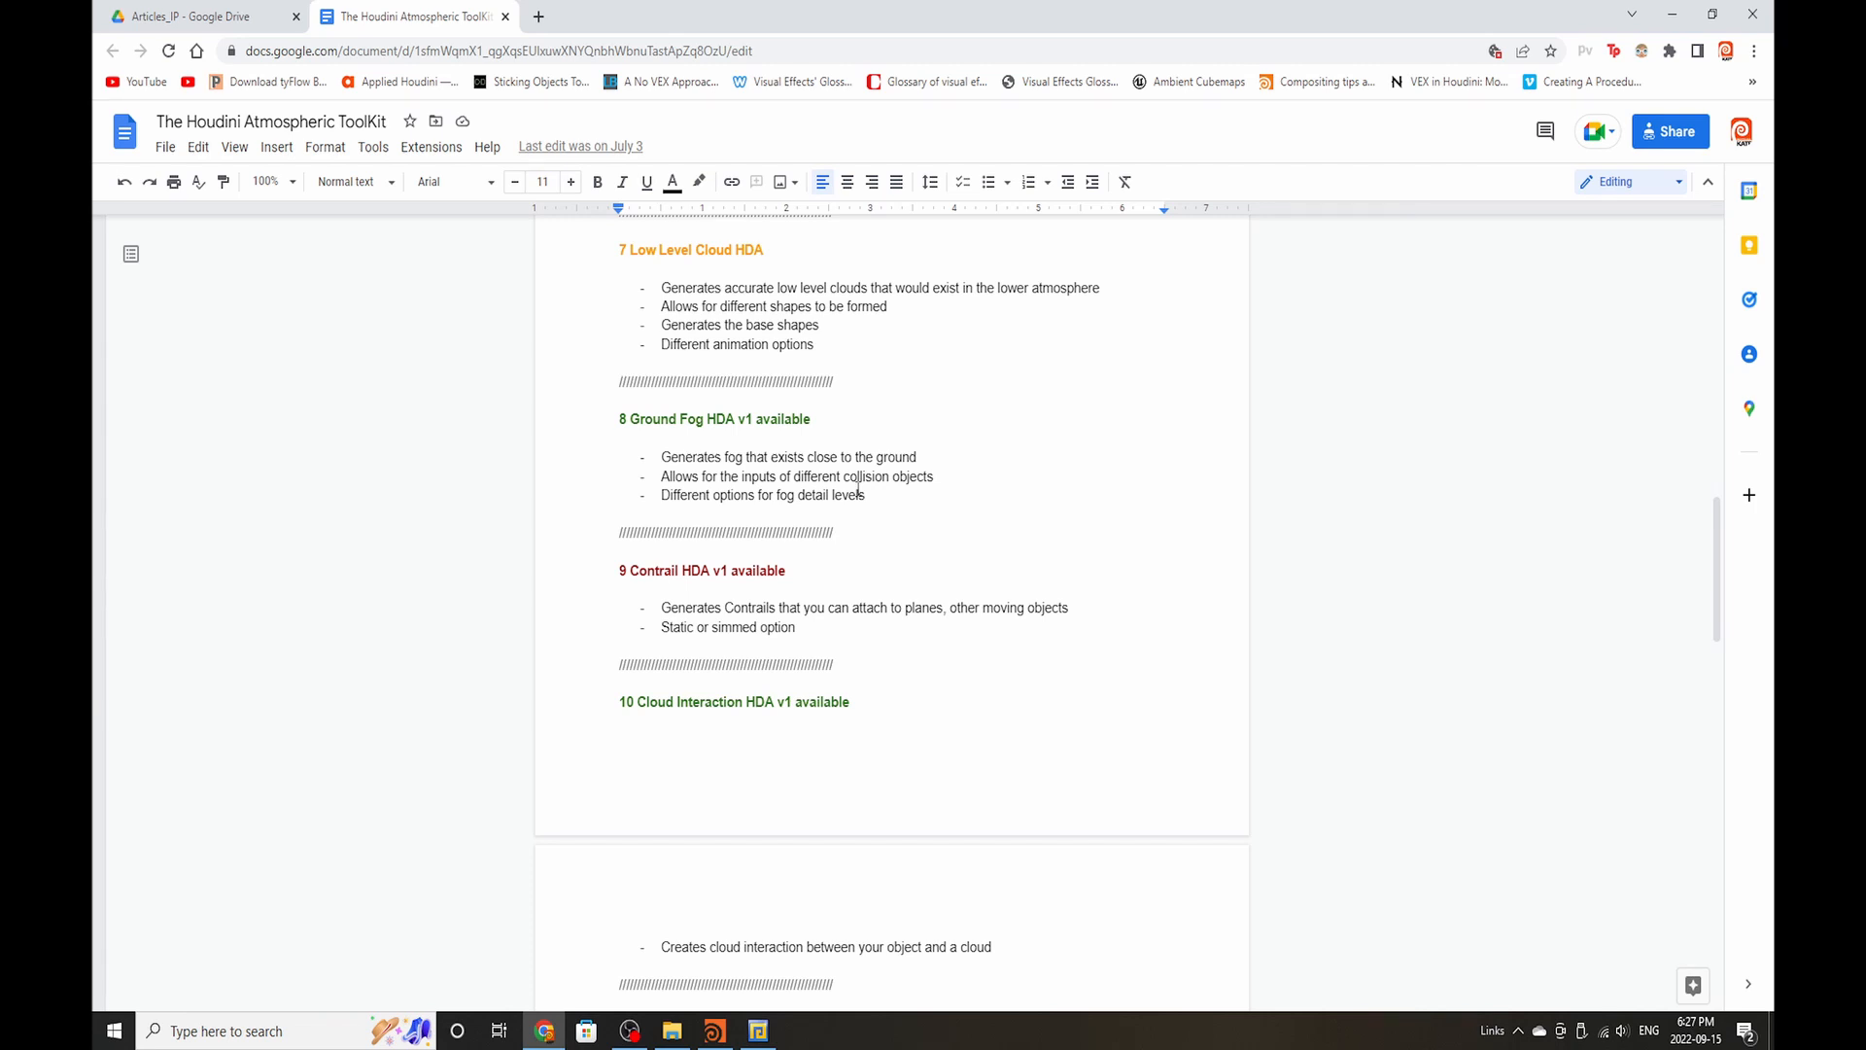
pyautogui.scroll(-3)
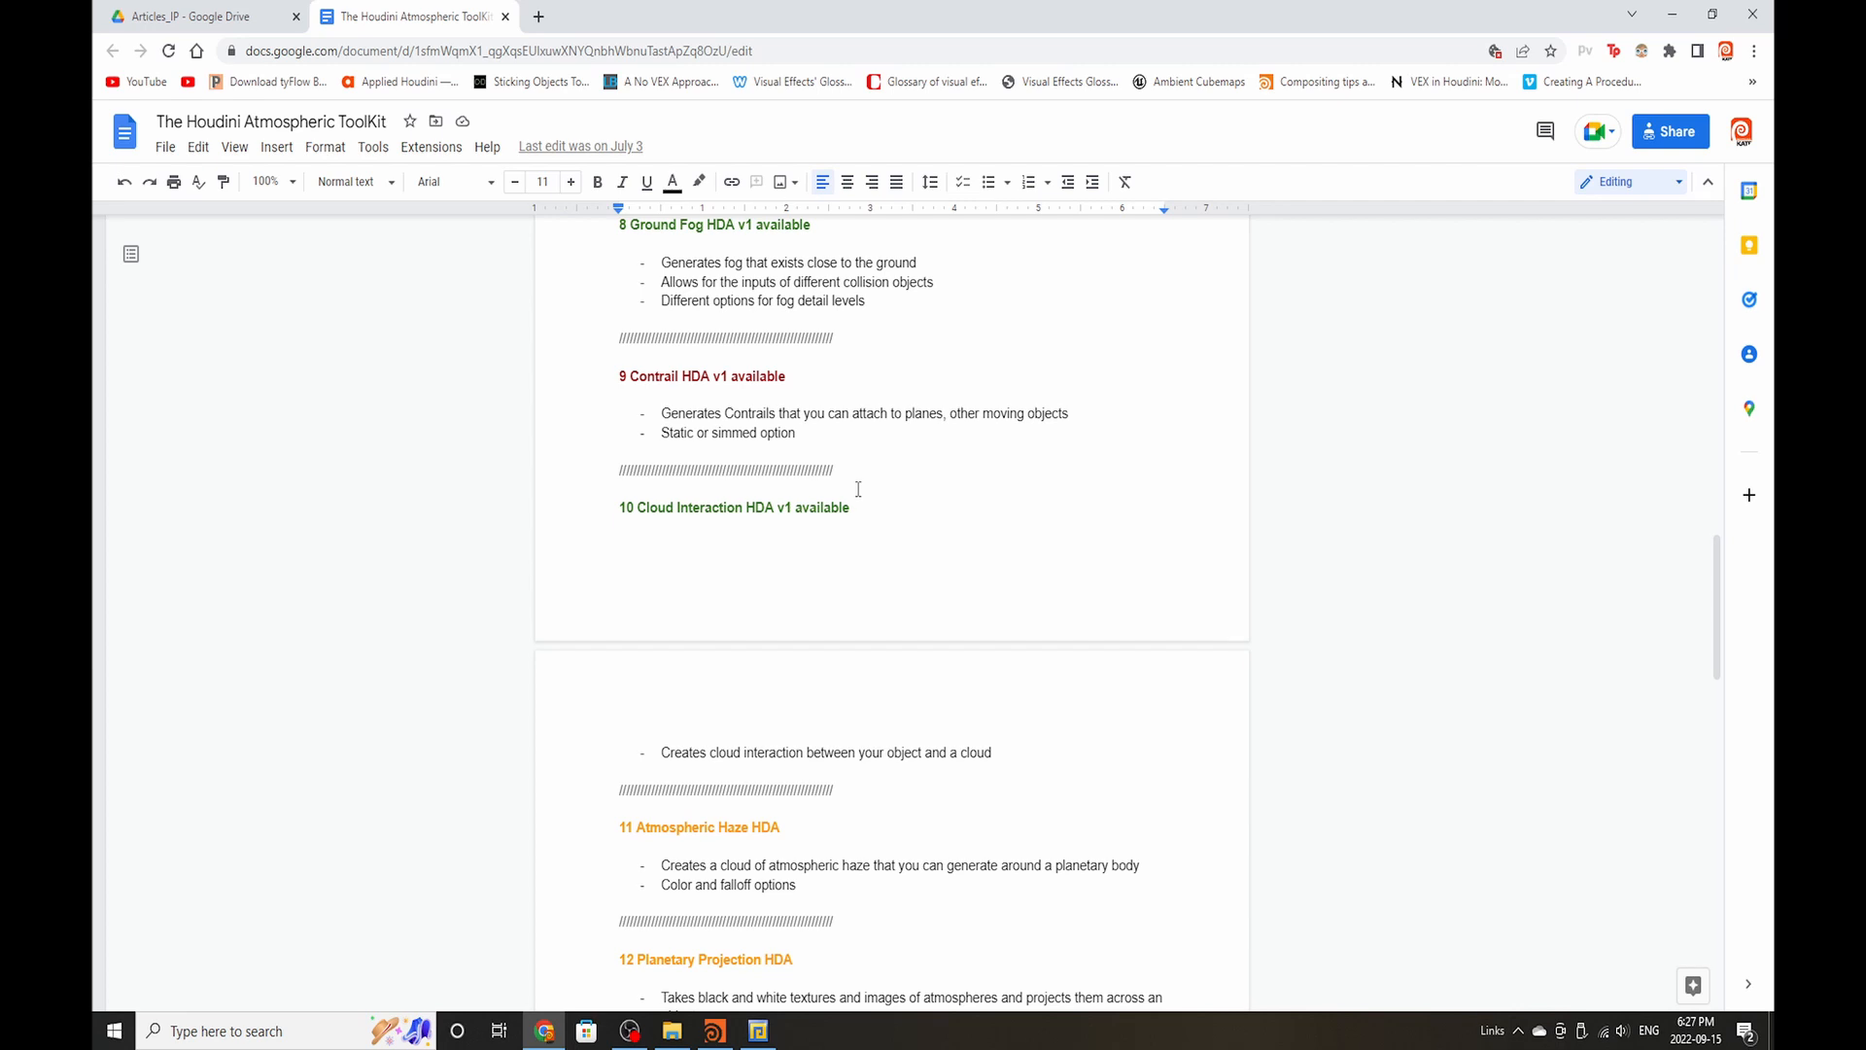
# Step: Read HDAs 11 to 15, from Atmospheric Haze and Planetary Projection to Cloud Proxy and Cloudscape Export
pyautogui.scroll(-3)
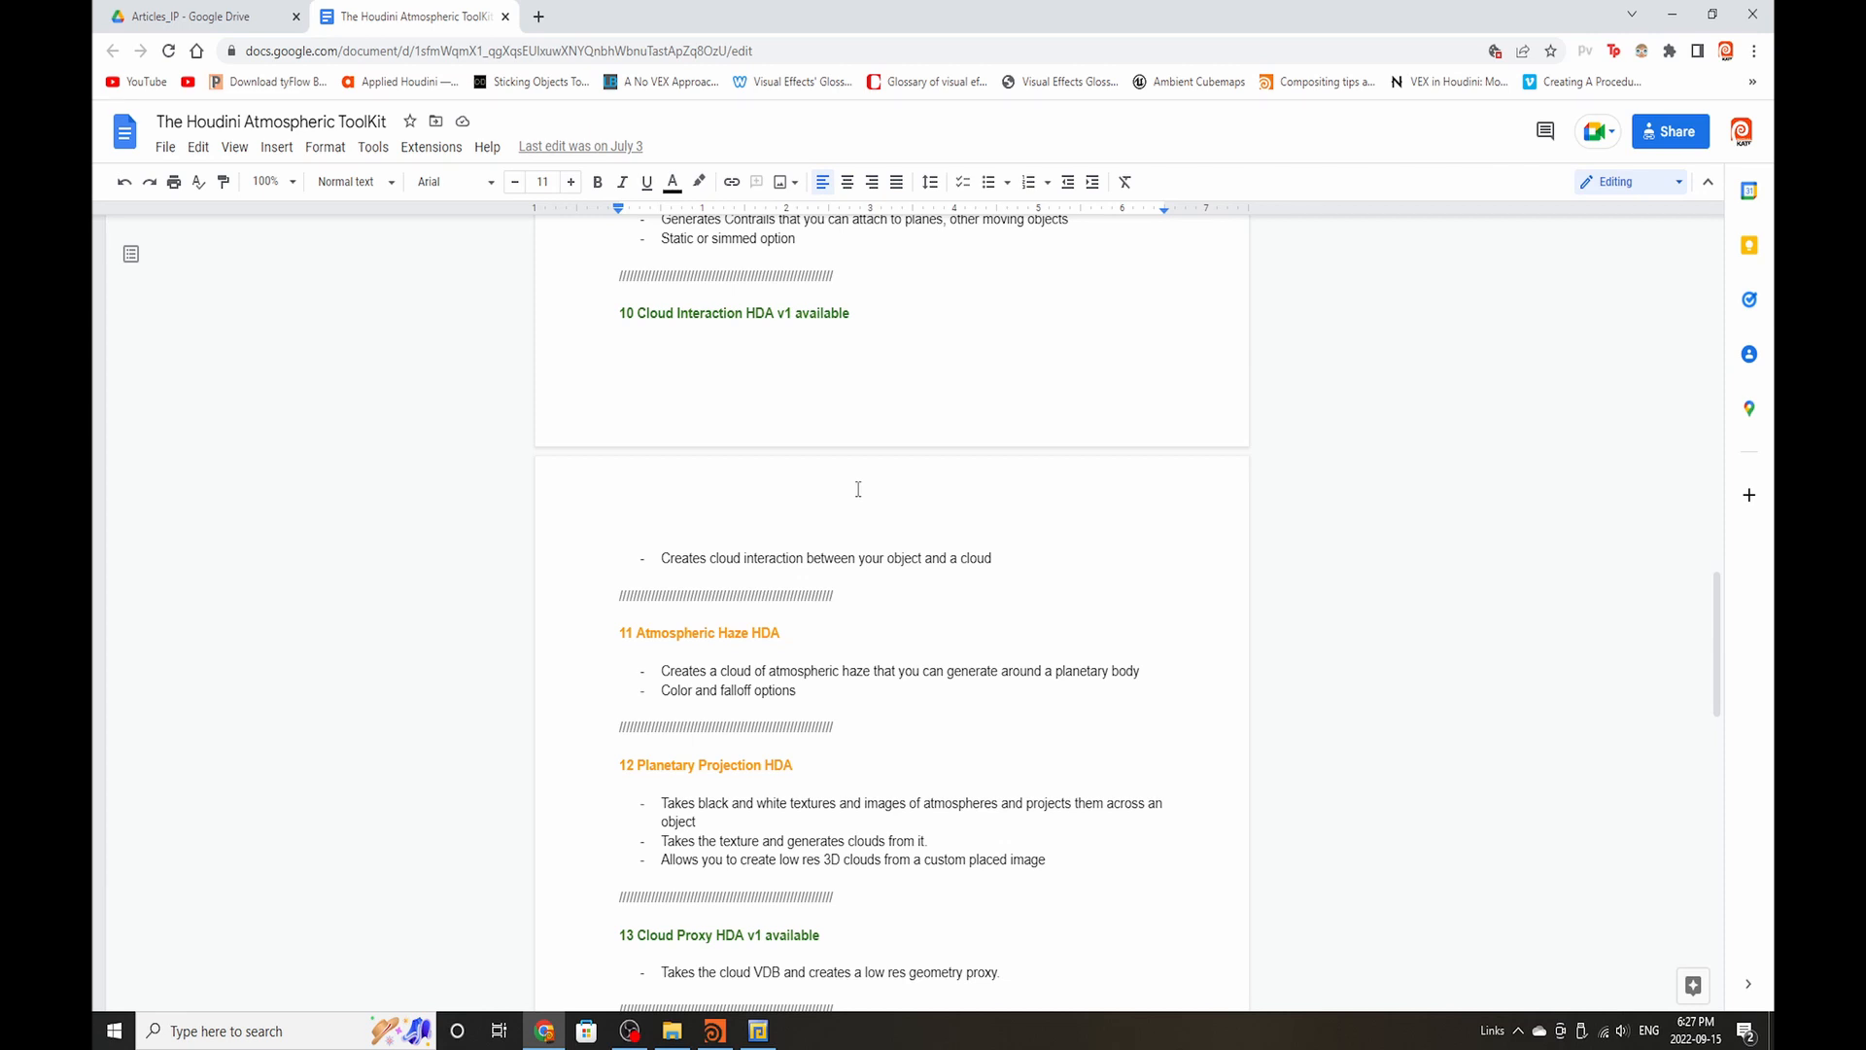
pyautogui.scroll(-3)
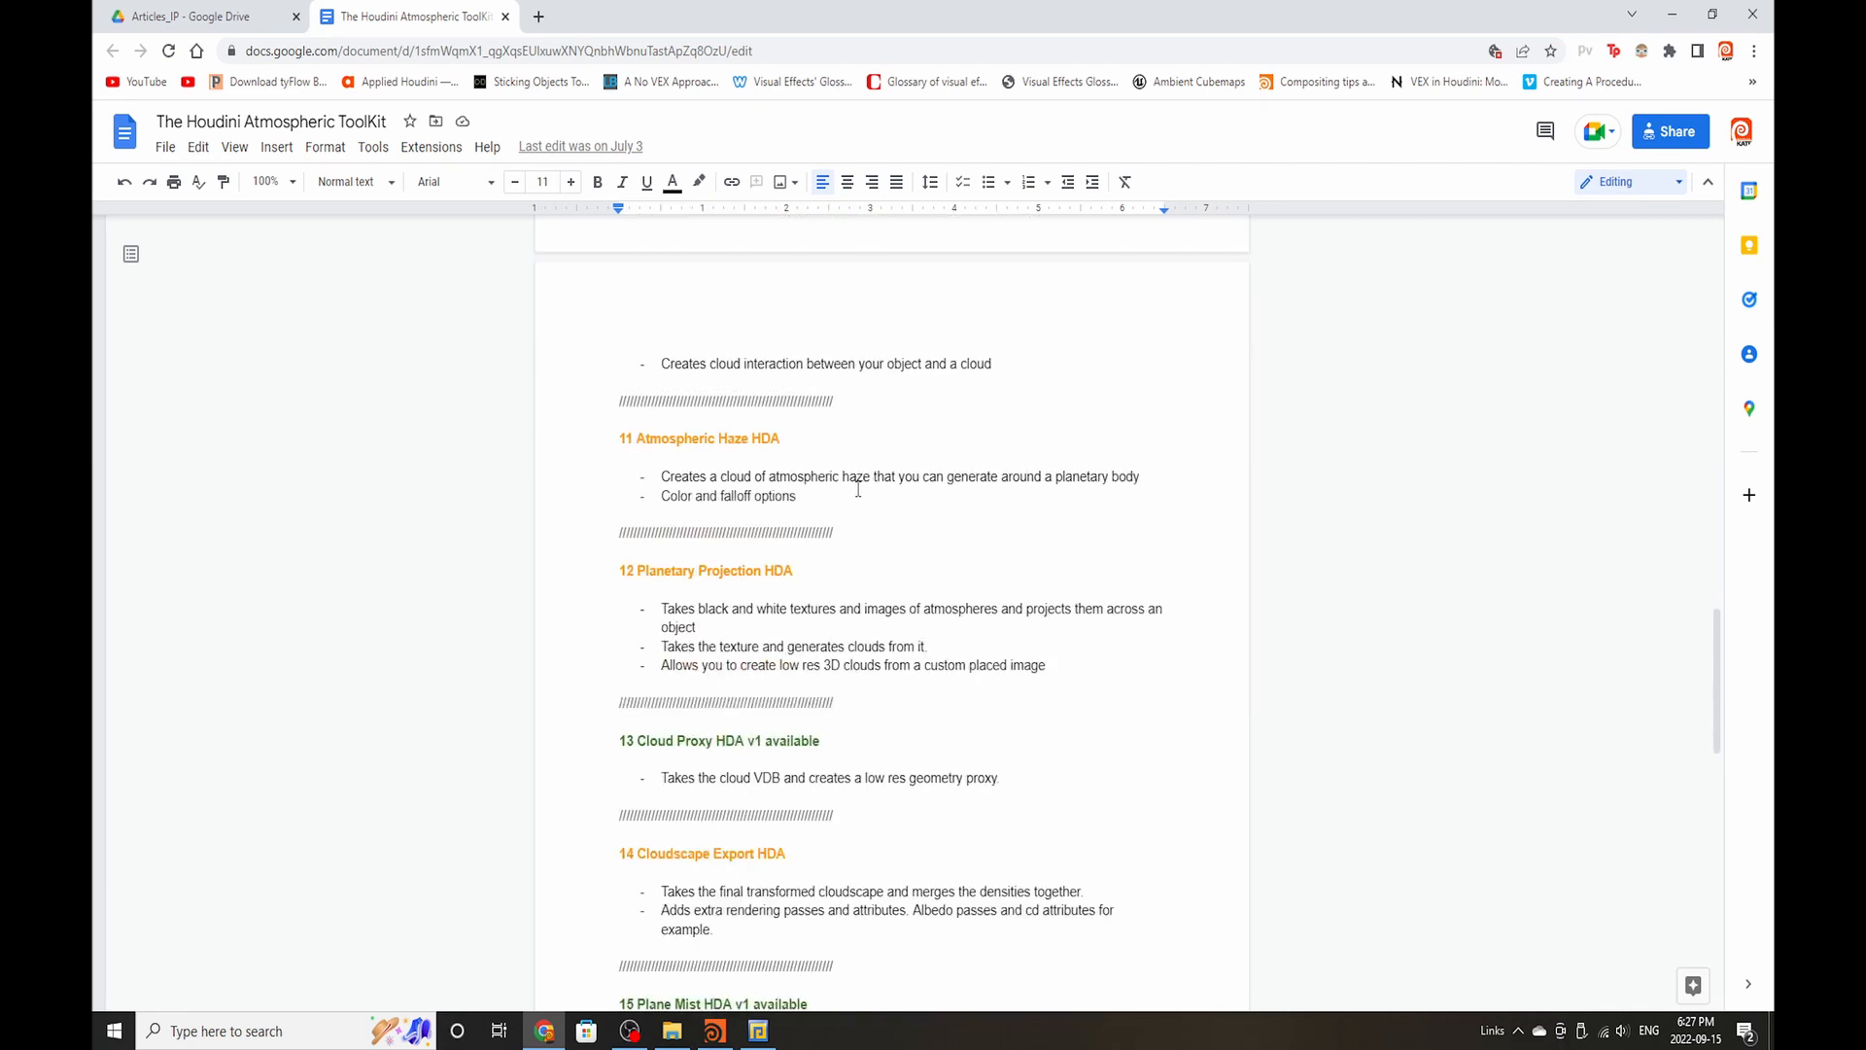
pyautogui.scroll(-3)
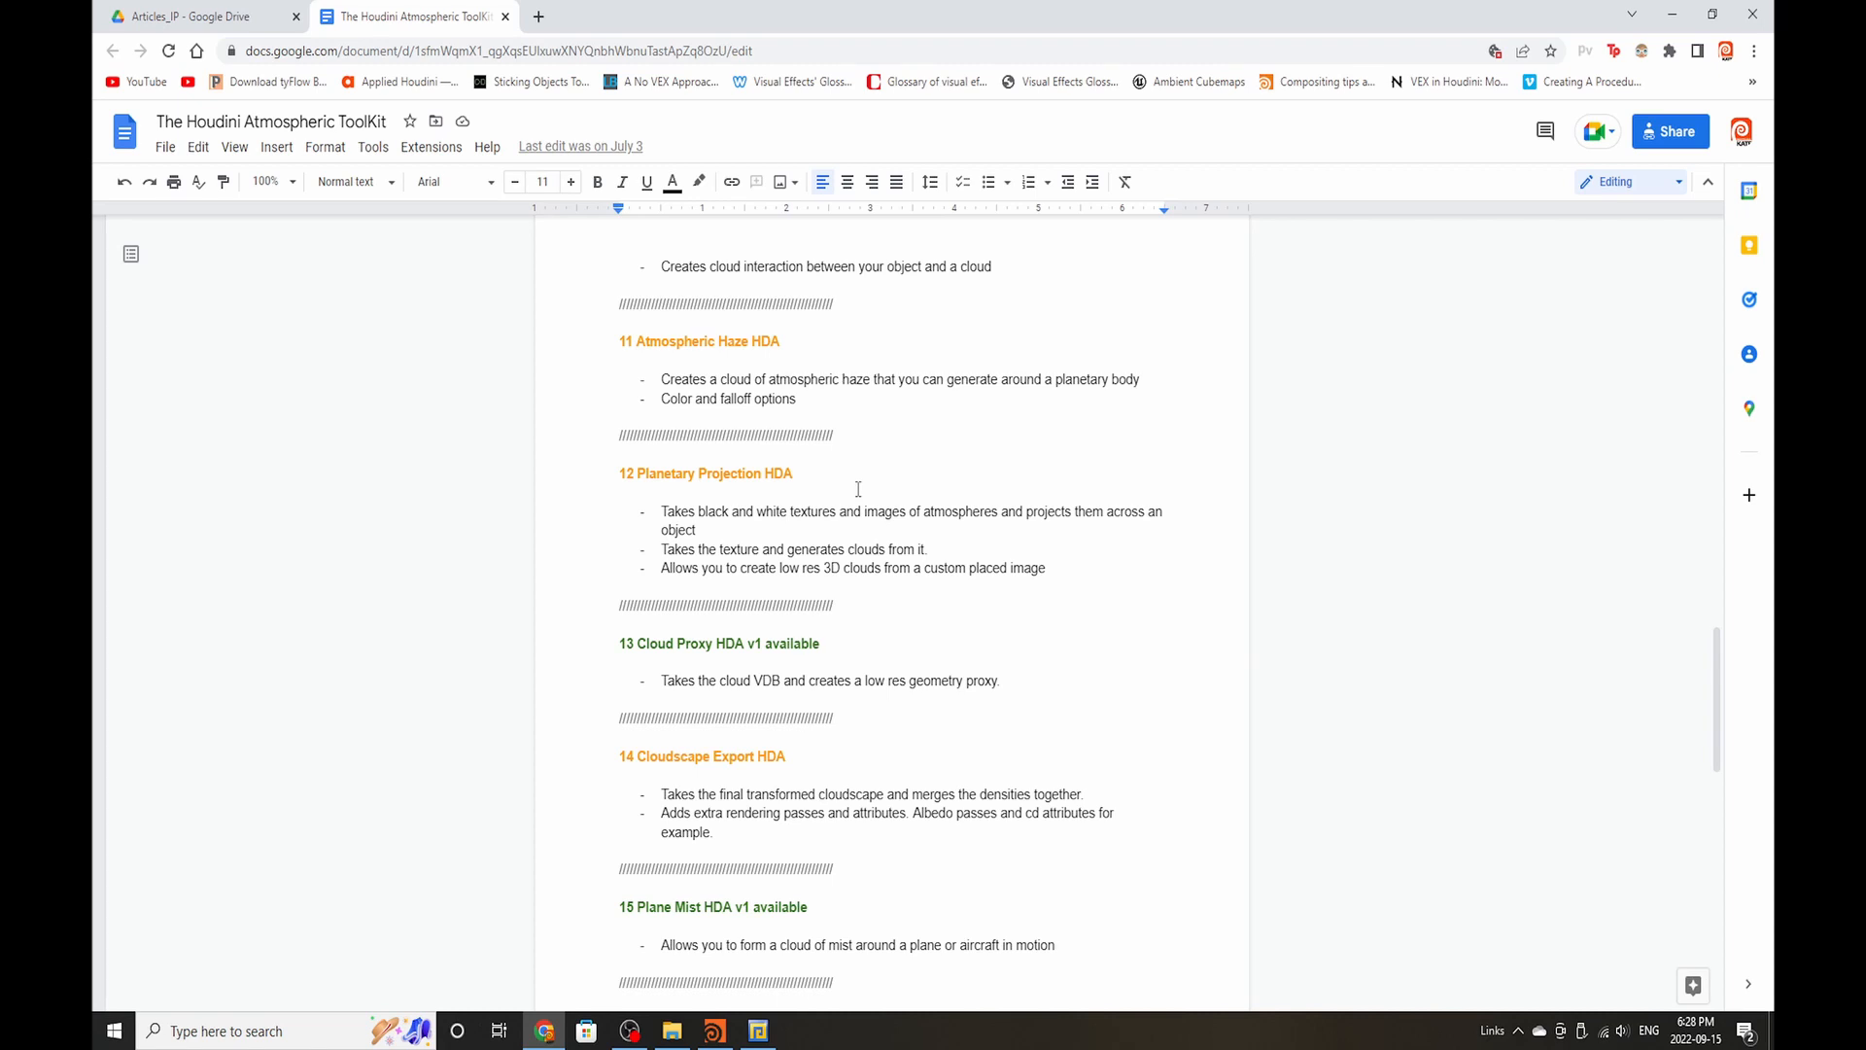
# Step: Reach the final entry, 16 Thruster HDA v1, below Plane Mist
pyautogui.scroll(-3)
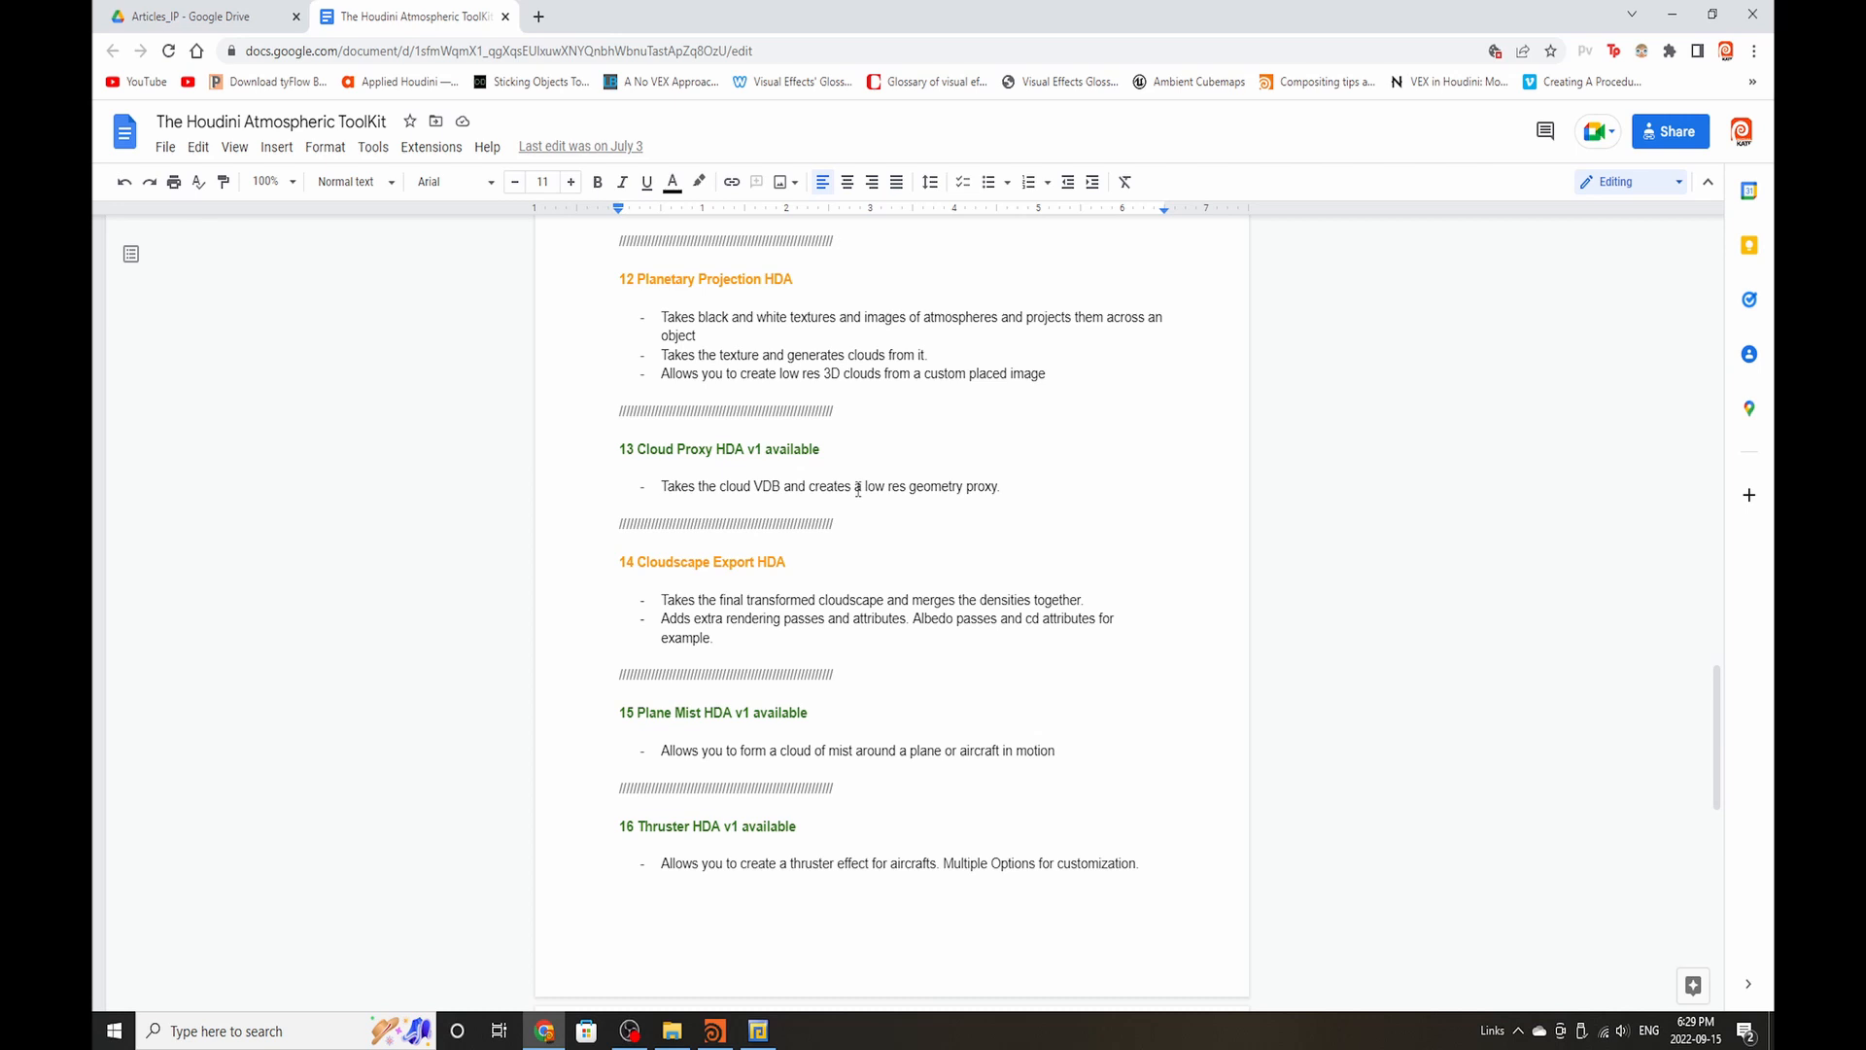
pyautogui.scroll(-3)
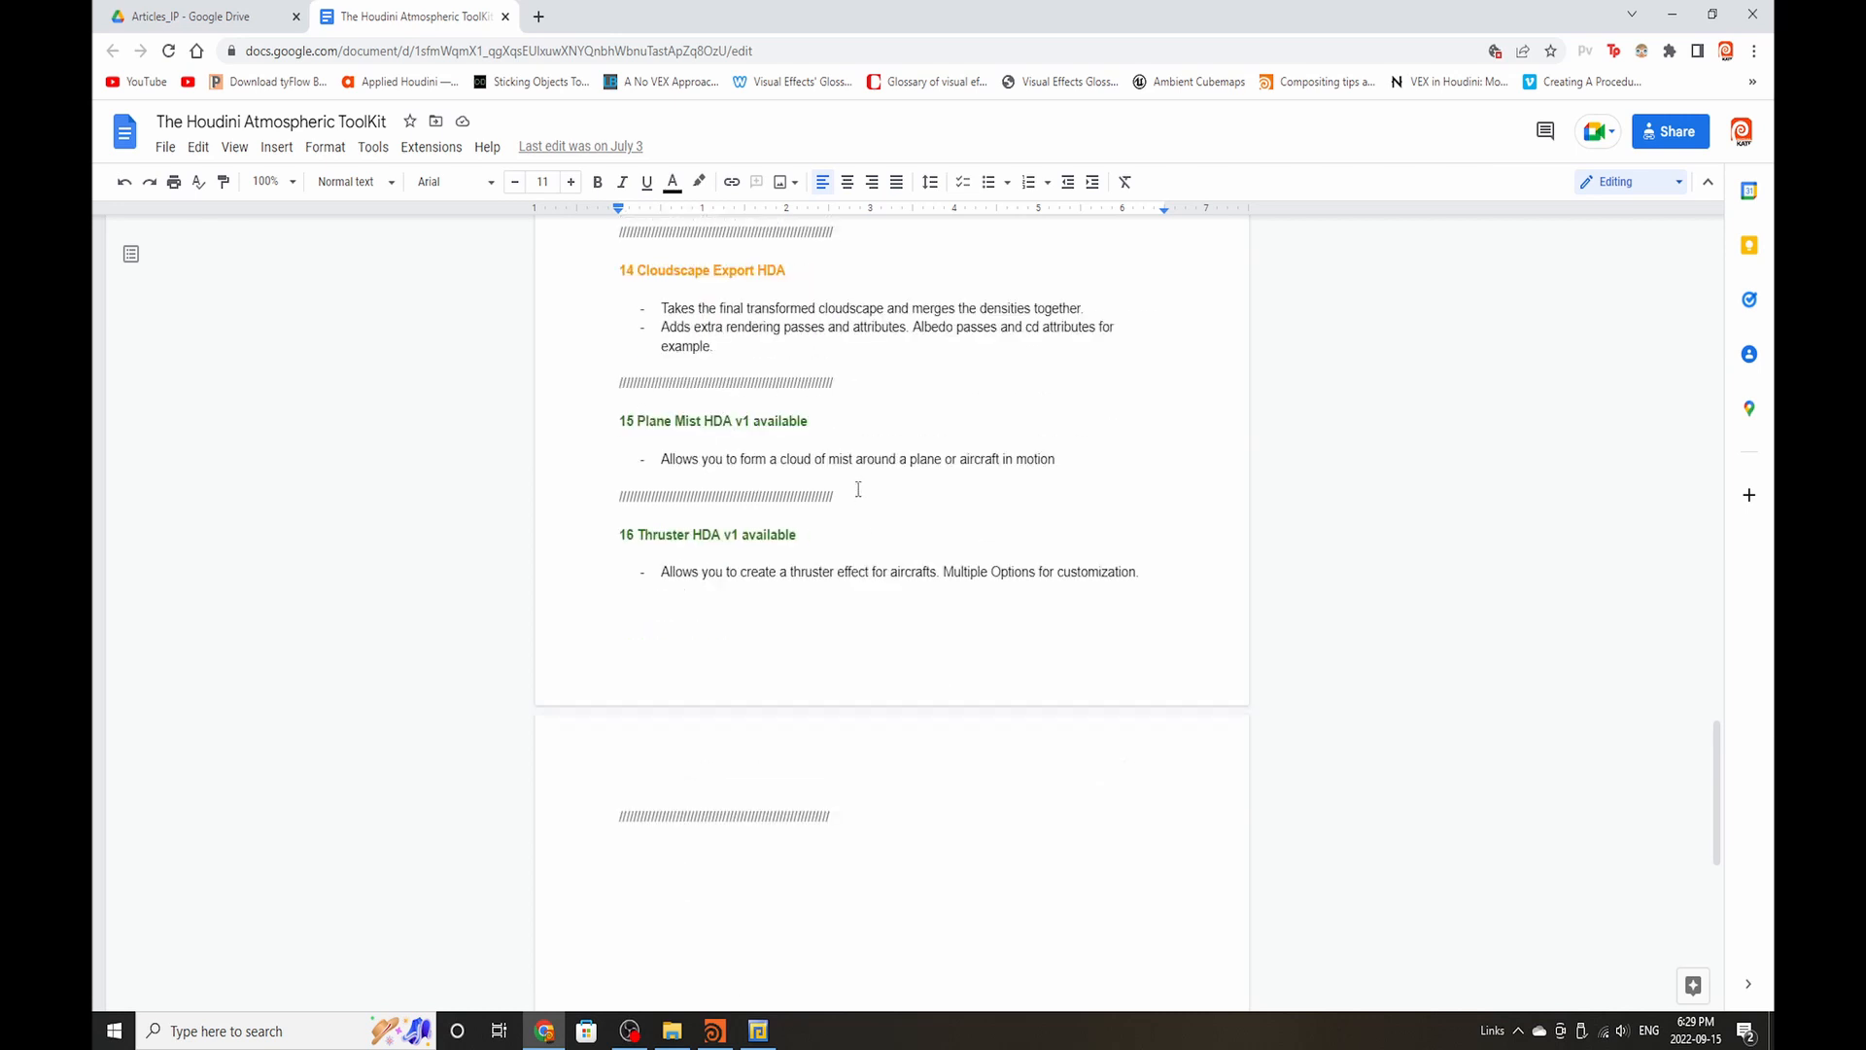